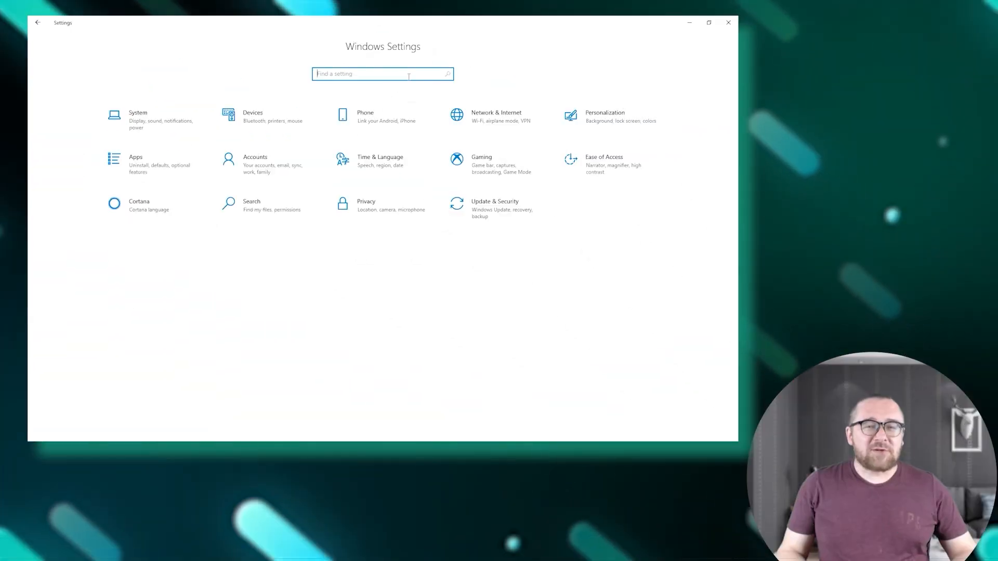
- Find and open the Proxy settings page by searching 'proxy'
{"action": "type", "text": "proxy"}
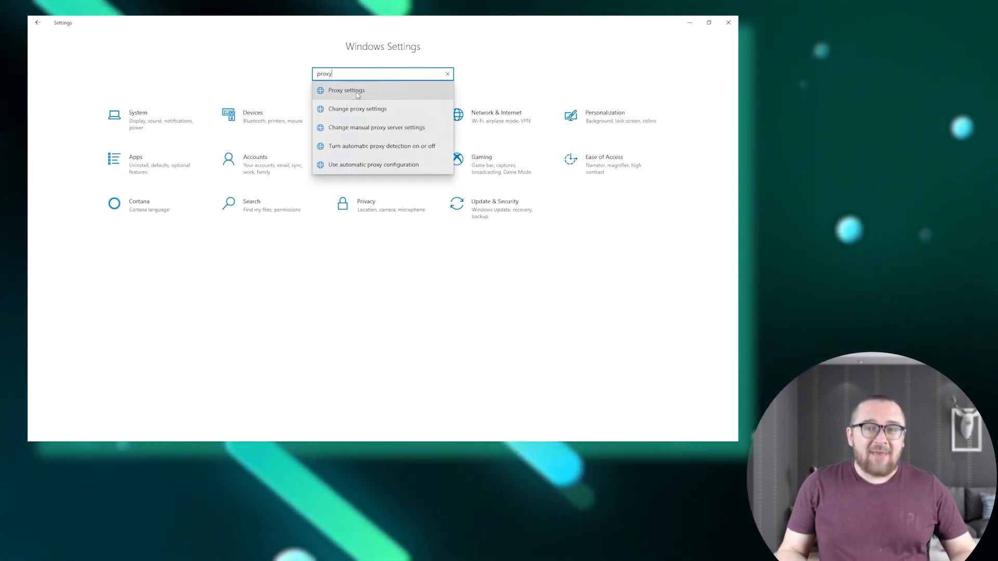
{"action": "left_click", "coordinate": [345, 89]}
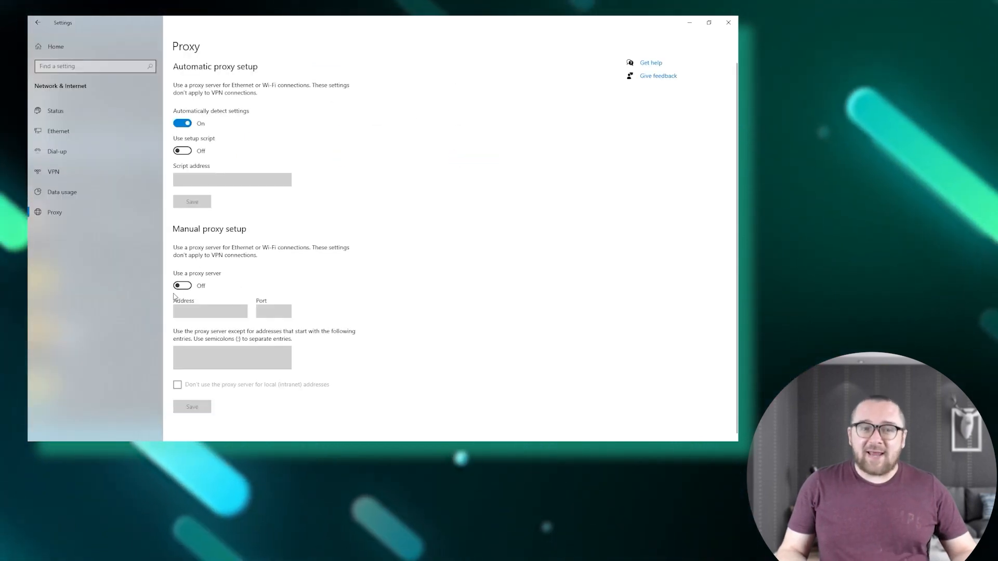
- Enable the manual proxy server with address 123.123.123.123 and port 50100, and save it
{"action": "left_click", "coordinate": [182, 284]}
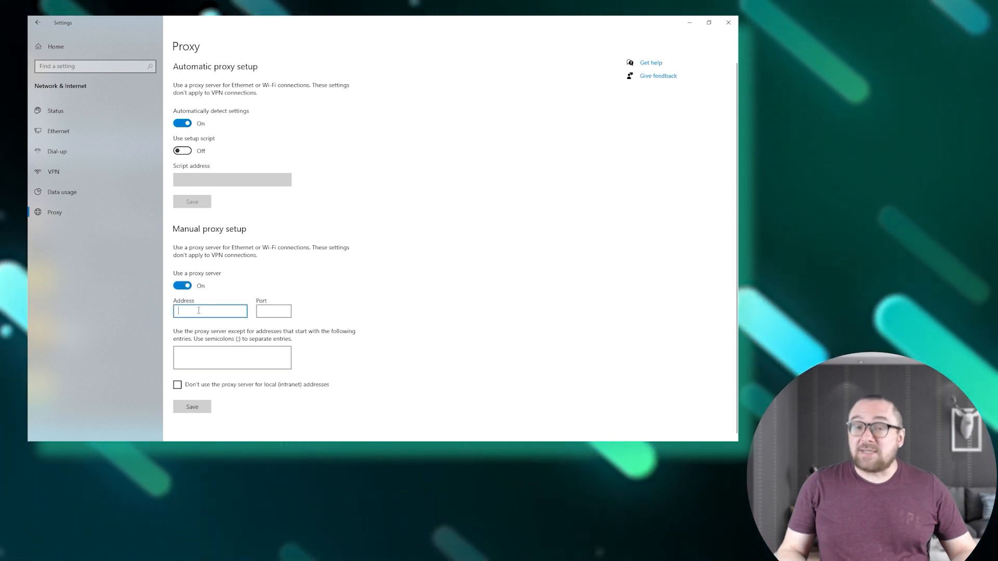
{"action": "type", "text": "12"}
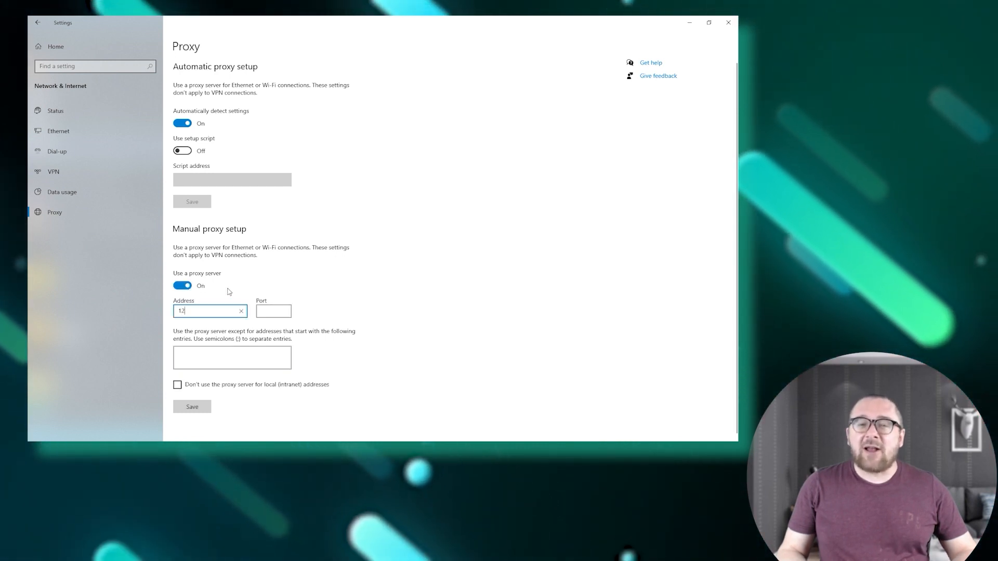
{"action": "type", "text": "3.123."}
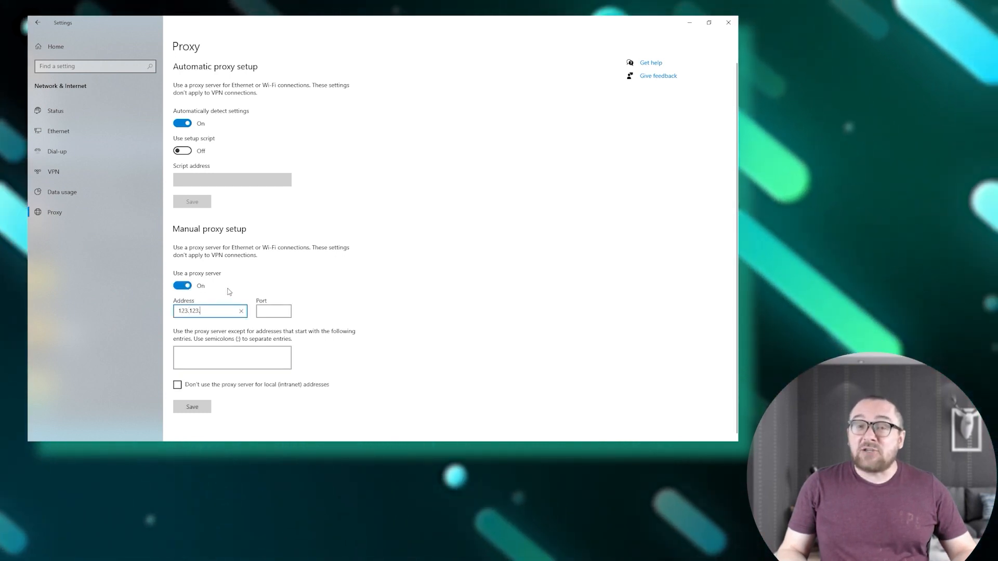
{"action": "type", "text": "123.123.123.12"}
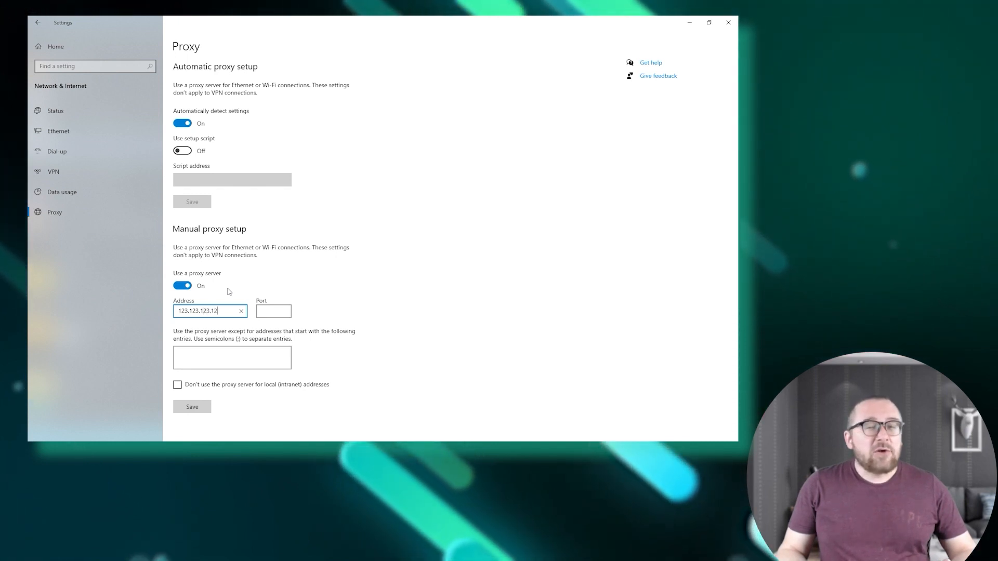
{"action": "left_click", "coordinate": [273, 311]}
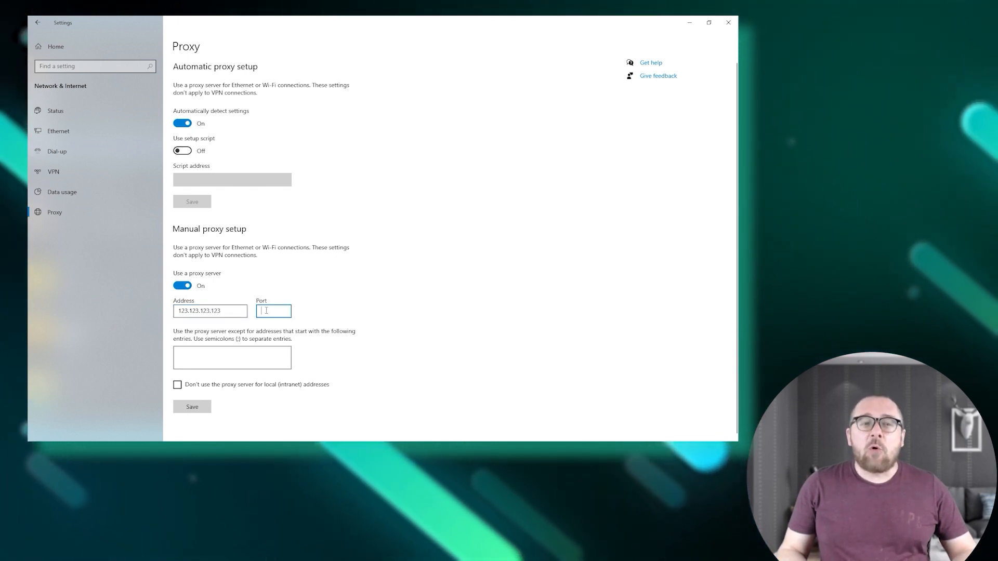
{"action": "type", "text": "0100"}
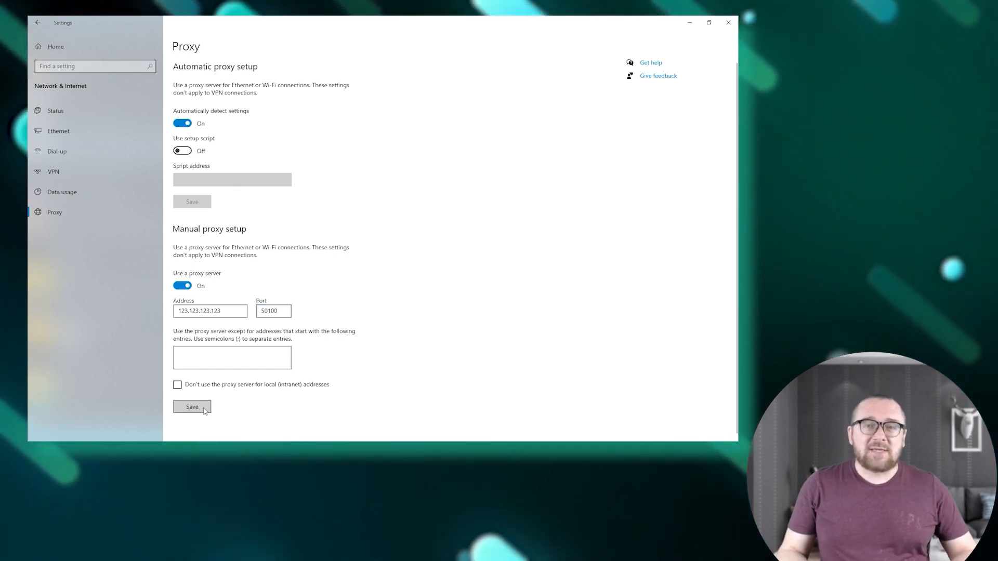
{"action": "left_click", "coordinate": [191, 406]}
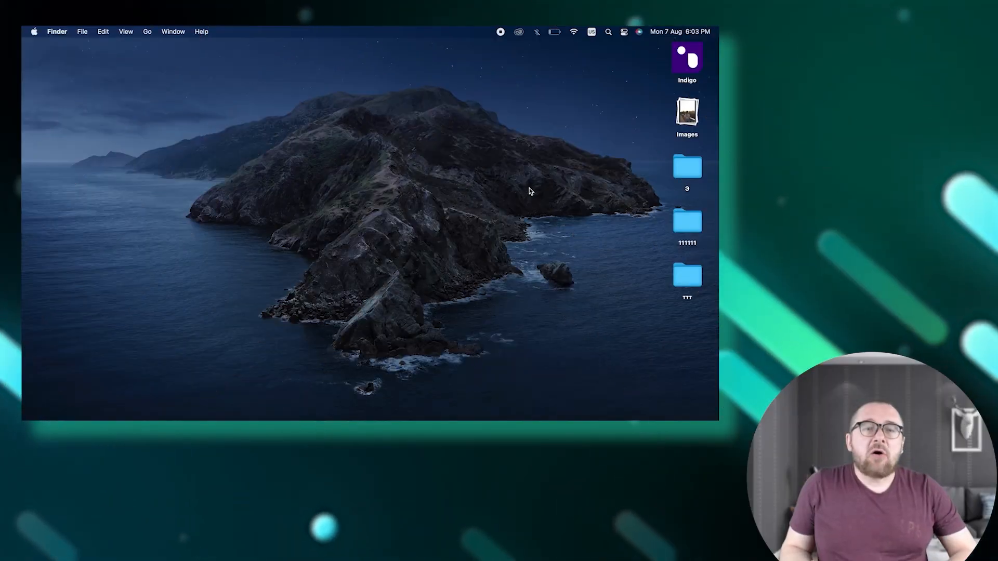
- From the Wi-Fi menu, reach Network Preferences and the advanced settings of the Wi-Fi connection
{"action": "left_click", "coordinate": [574, 32]}
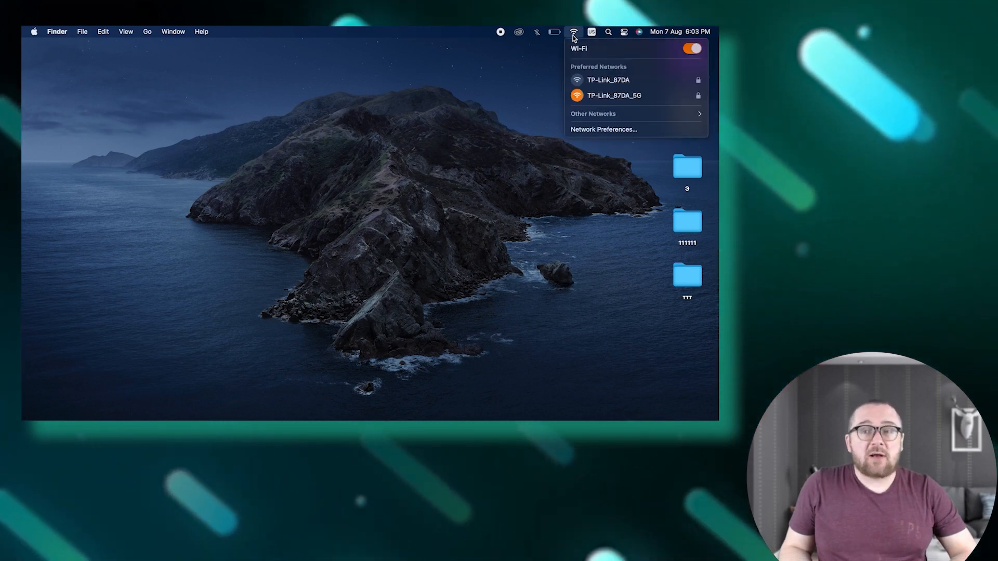
{"action": "mouse_move", "coordinate": [602, 129]}
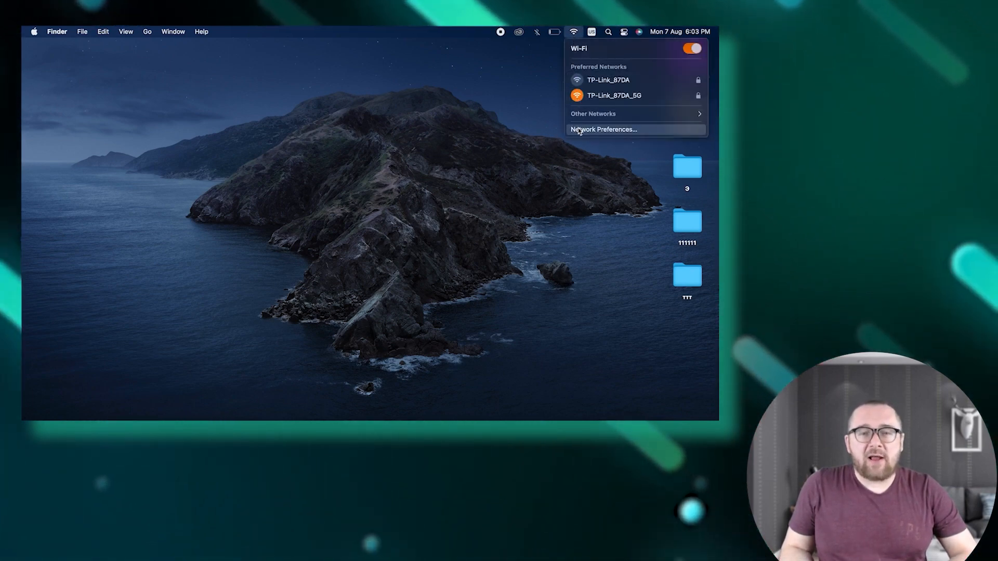
{"action": "left_click", "coordinate": [603, 129]}
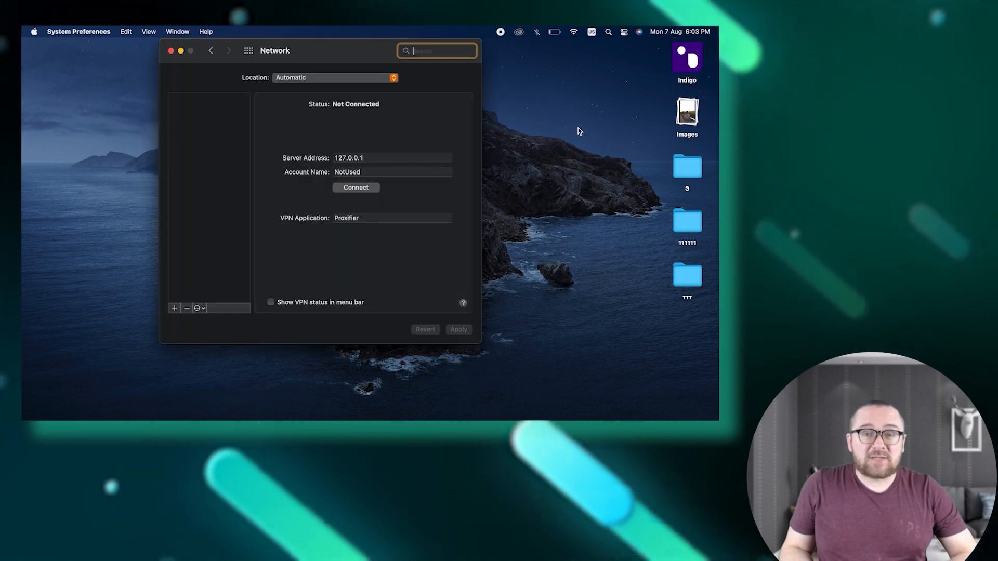
{"action": "left_click", "coordinate": [205, 103]}
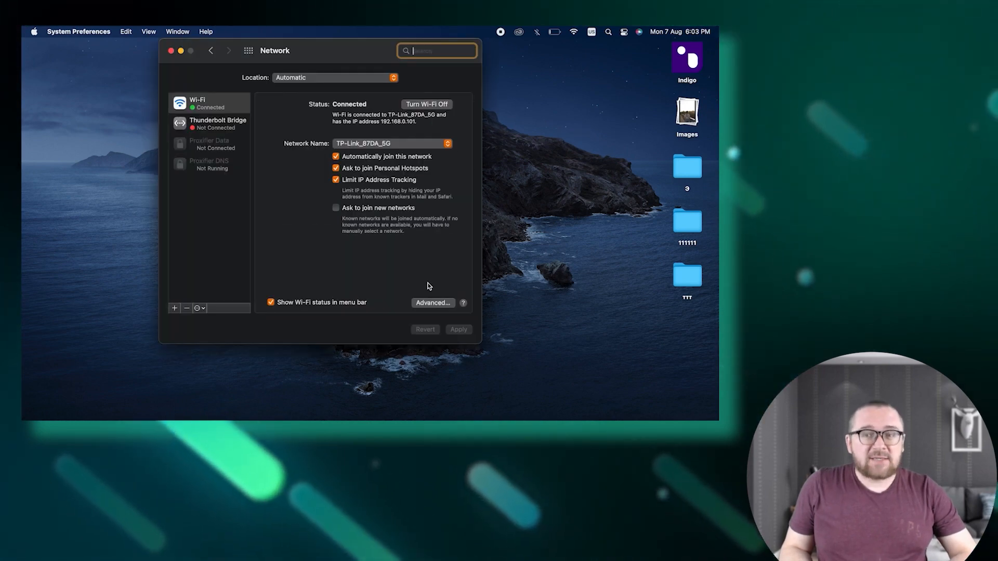
{"action": "left_click", "coordinate": [432, 303]}
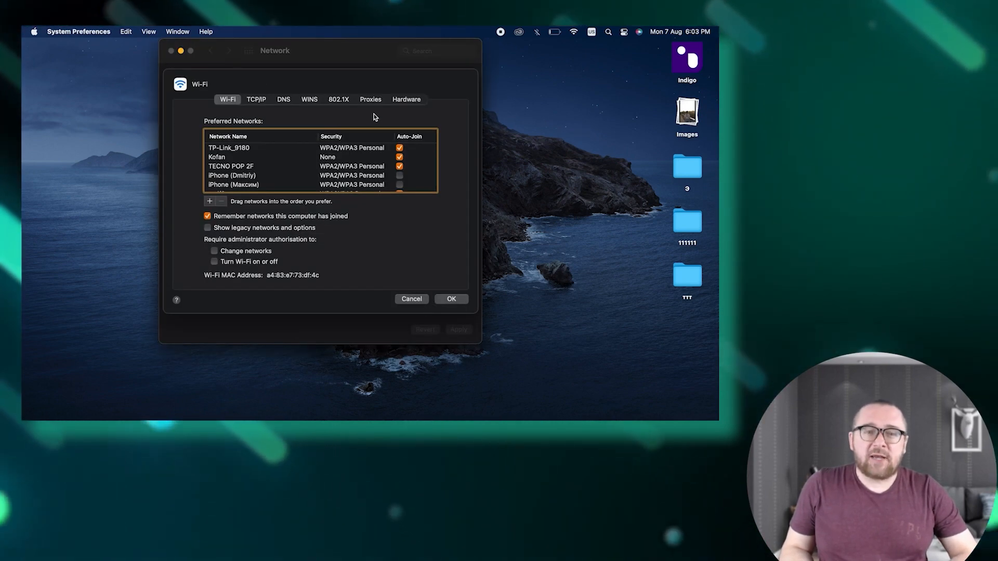
- Enable Web Proxy (HTTP) at 123.123.123.123 port 50100, require a password and enter 'username'
{"action": "left_click", "coordinate": [370, 100]}
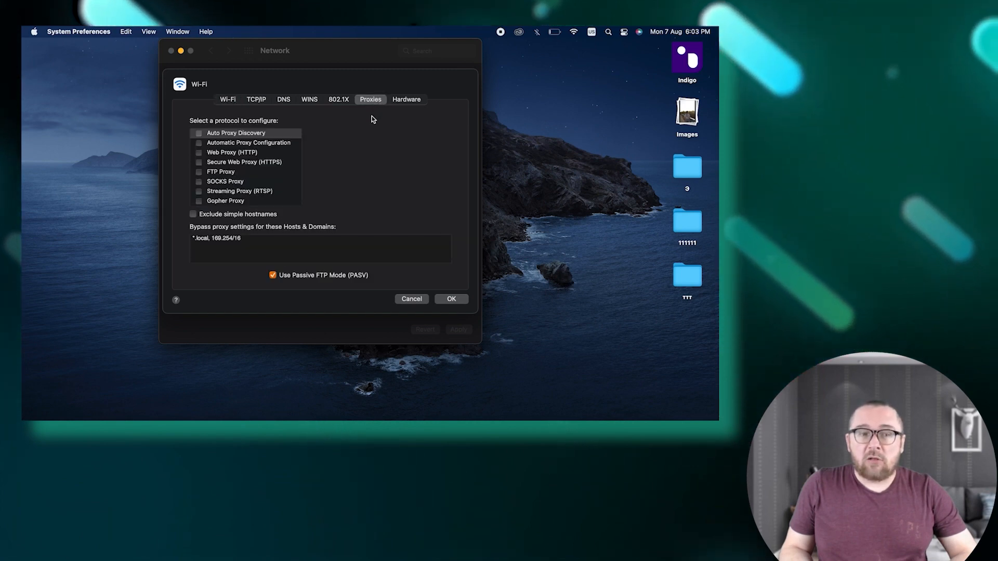
{"action": "left_click", "coordinate": [232, 152]}
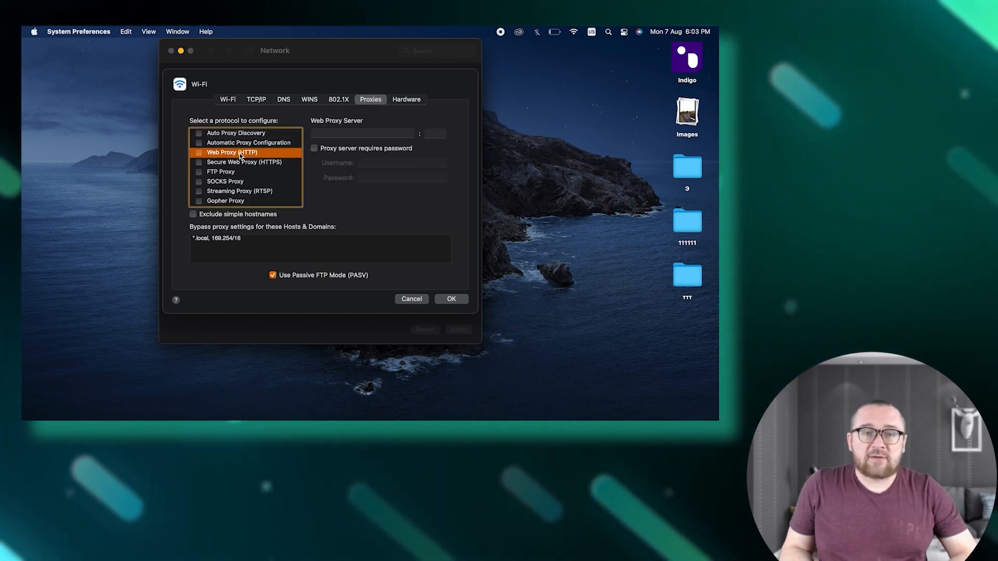
{"action": "left_click", "coordinate": [199, 152]}
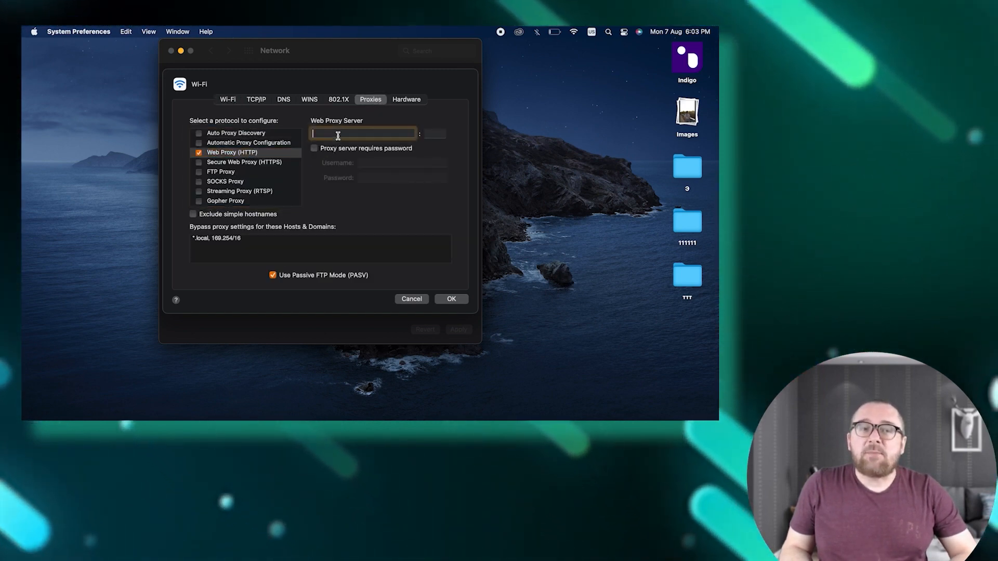
{"action": "type", "text": "123.123.123.123"}
{"action": "left_click", "coordinate": [434, 134]}
{"action": "type", "text": "50100"}
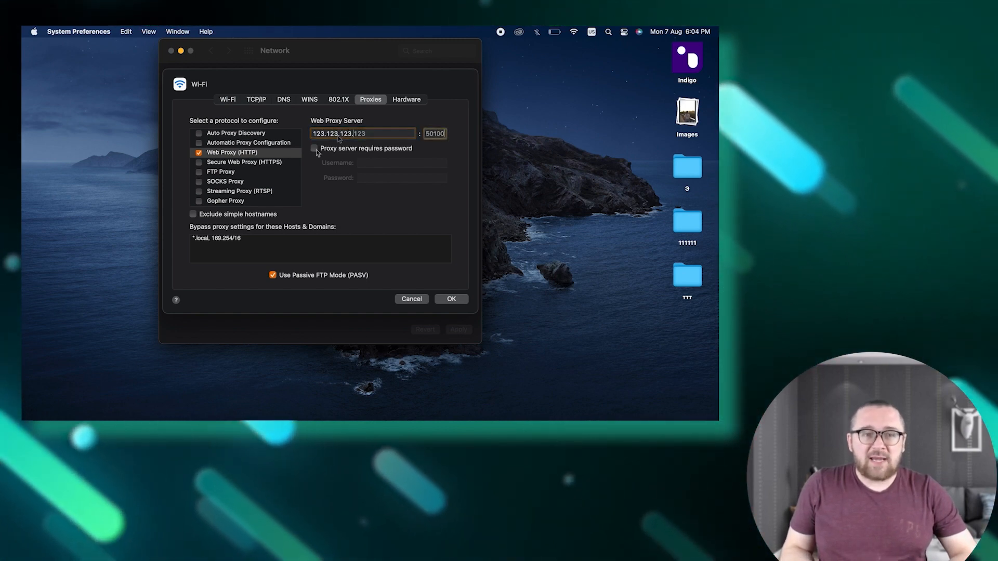
{"action": "left_click", "coordinate": [313, 148]}
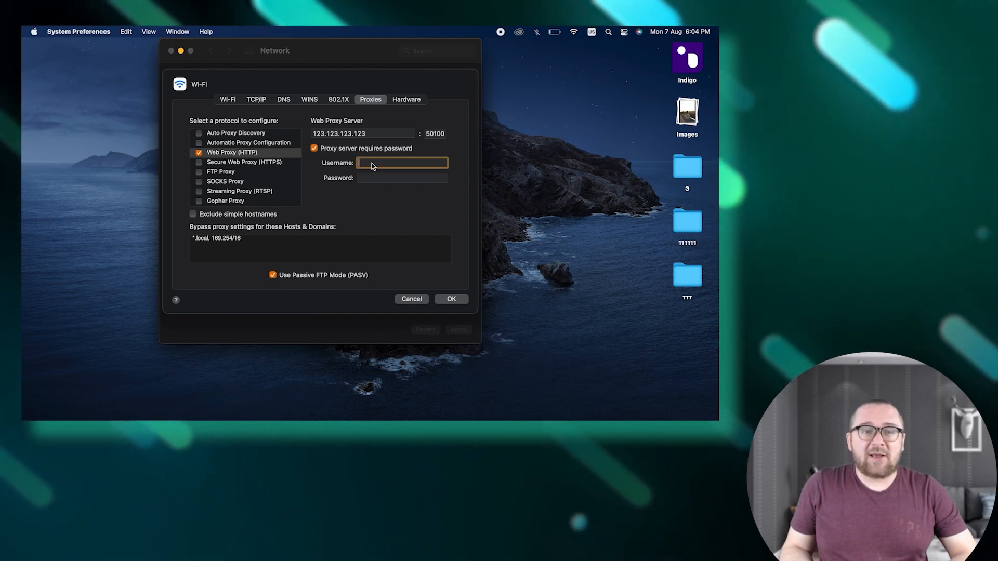
{"action": "type", "text": "username"}
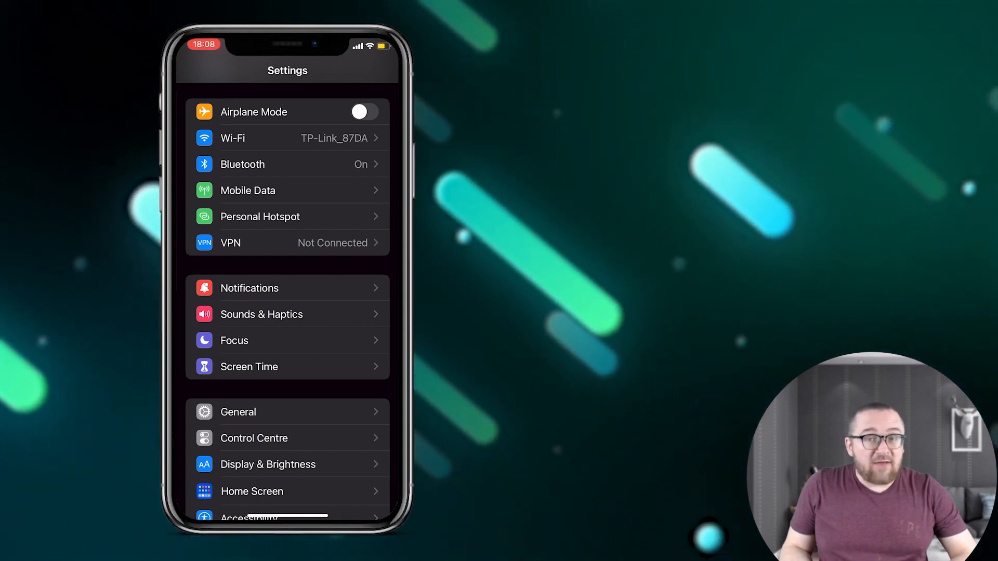
- Reach the Configure Proxy section for the TP-Link_87DA Wi-Fi network
{"action": "left_click", "coordinate": [287, 138]}
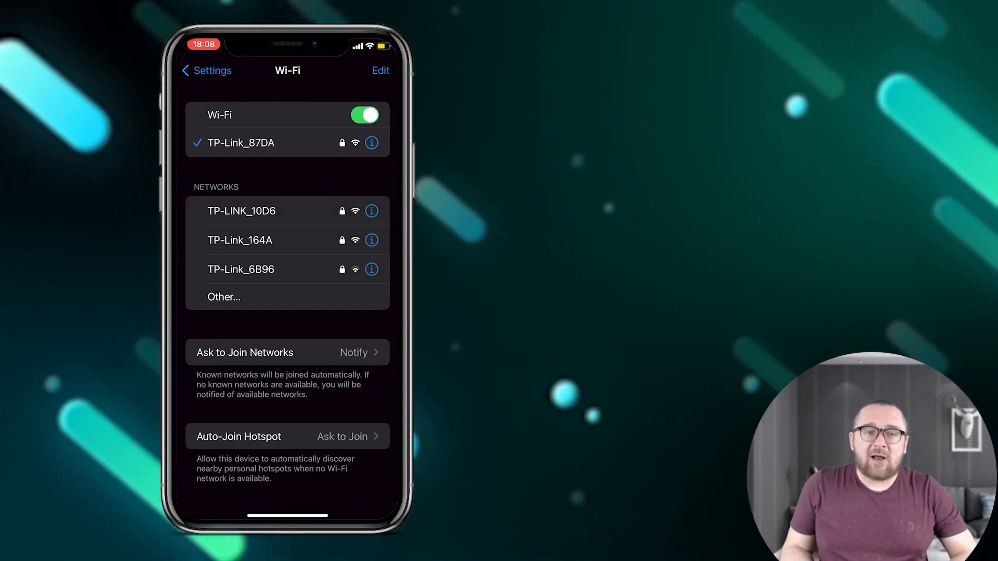
{"action": "left_click", "coordinate": [372, 142]}
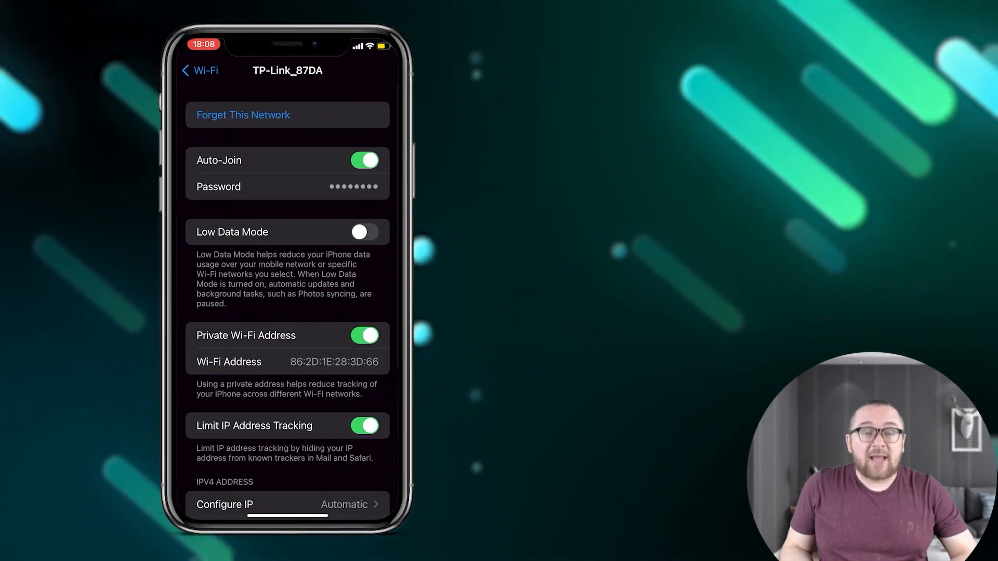
{"action": "scroll", "scroll_direction": "down", "scroll_amount": 3}
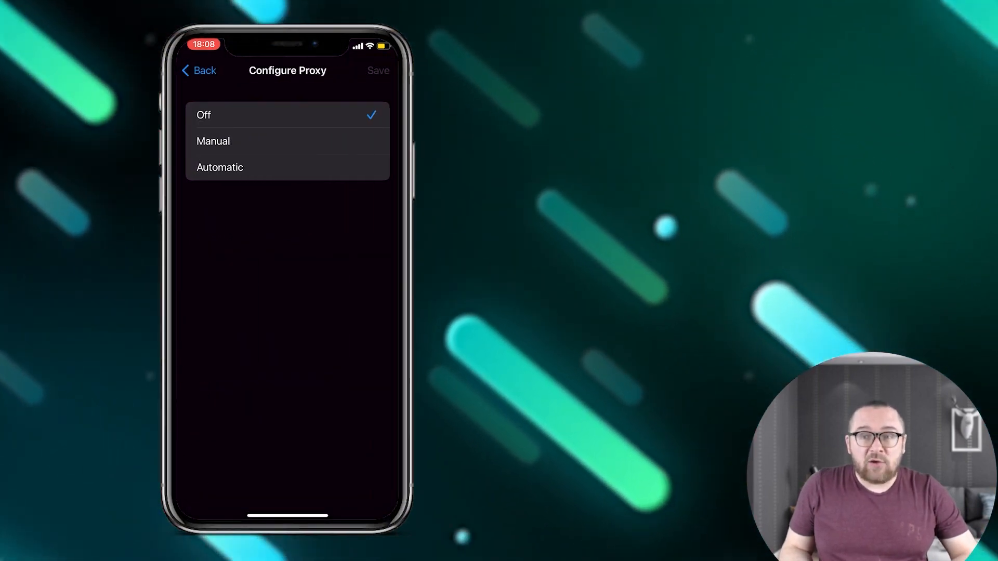
- Set the proxy to Manual with server 123.123.123.123, port 50101, authentication on and a username
{"action": "left_click", "coordinate": [213, 140]}
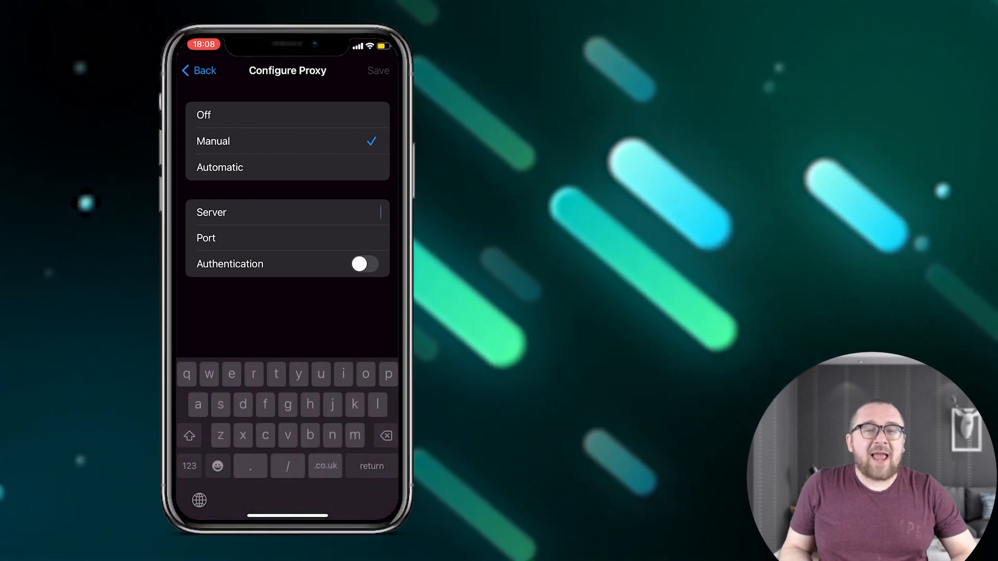
{"action": "type", "text": "123.123.123.123"}
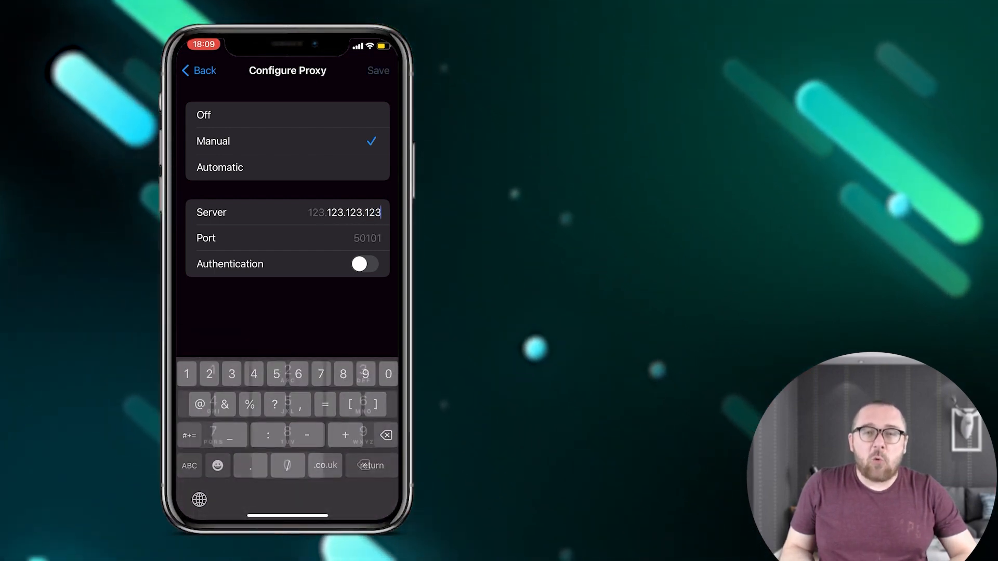
{"action": "left_click", "coordinate": [364, 263]}
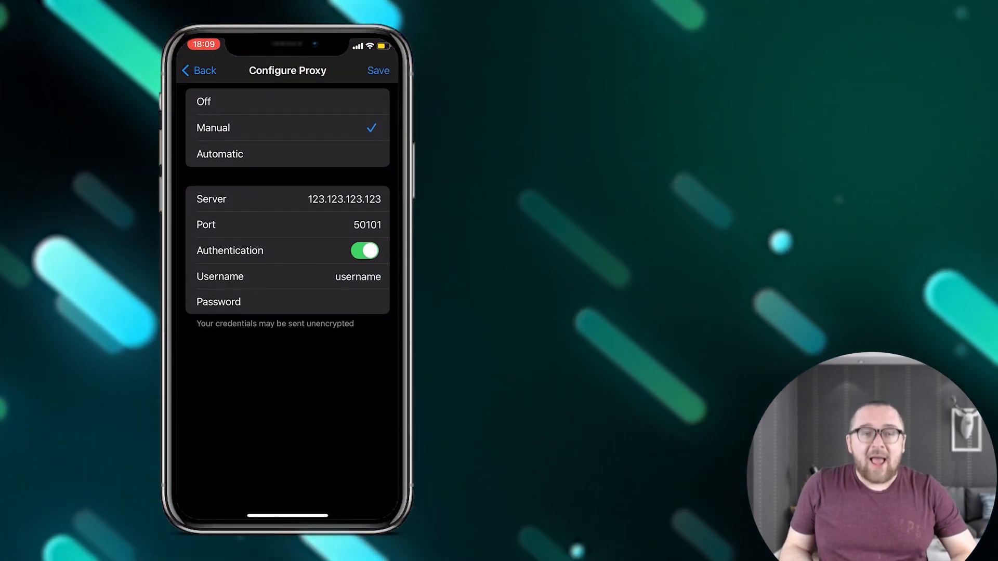
{"action": "left_click", "coordinate": [199, 70]}
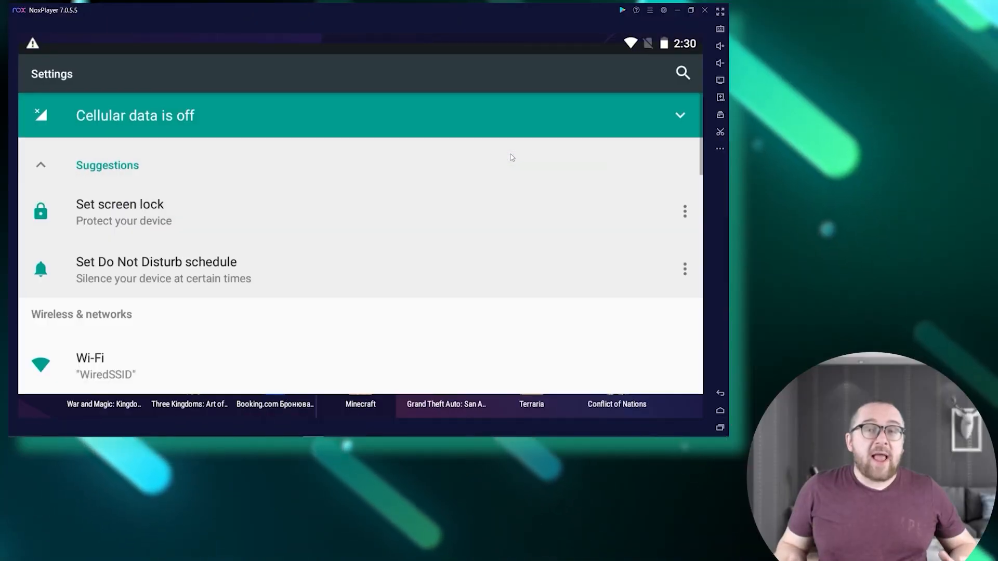
- In Android Wi-Fi settings, bring up the options menu for the connected WiredSSID network
{"action": "scroll", "scroll_direction": "down", "scroll_amount": 3}
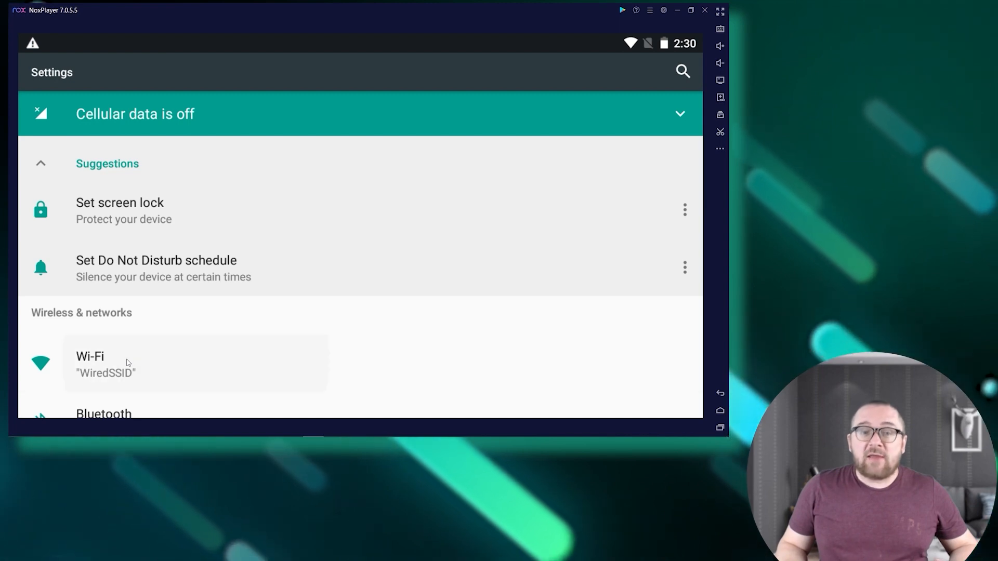
{"action": "left_click", "coordinate": [89, 363]}
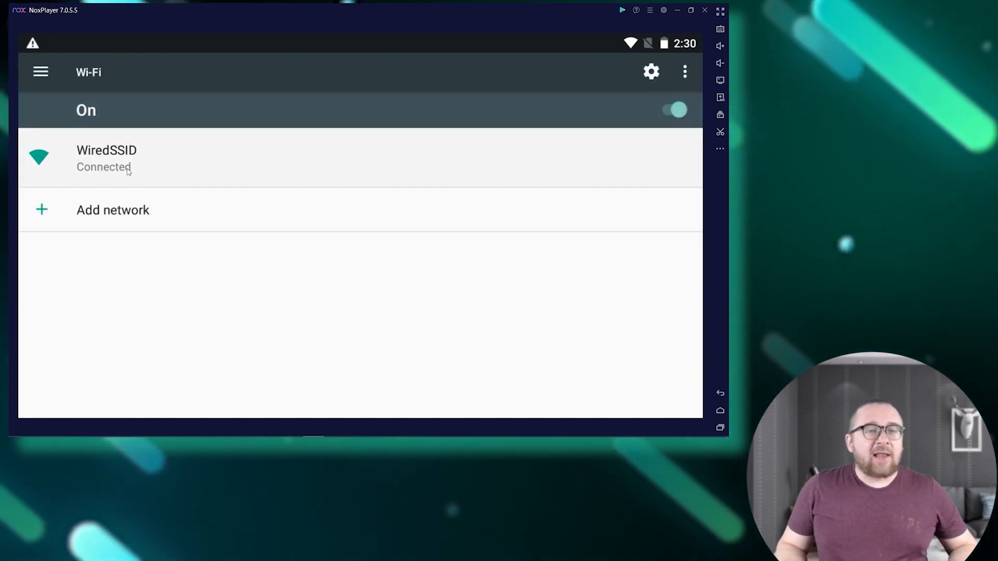
{"action": "left_click", "coordinate": [106, 158]}
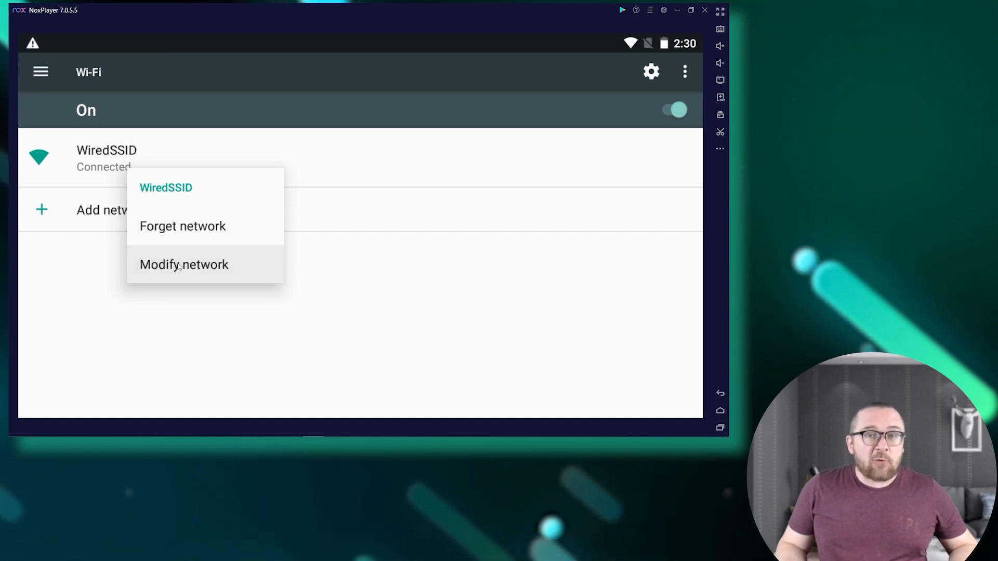
- Modify WiredSSID to use a manual proxy at 78.46.100.233 port 43049 and save
{"action": "left_click", "coordinate": [184, 264]}
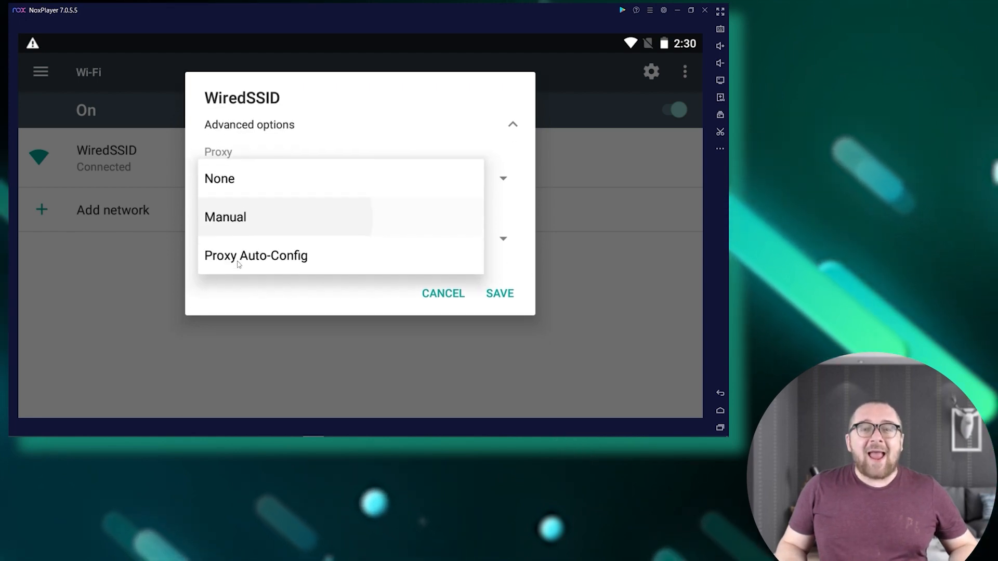
{"action": "left_click", "coordinate": [225, 217]}
{"action": "type", "text": "43049"}
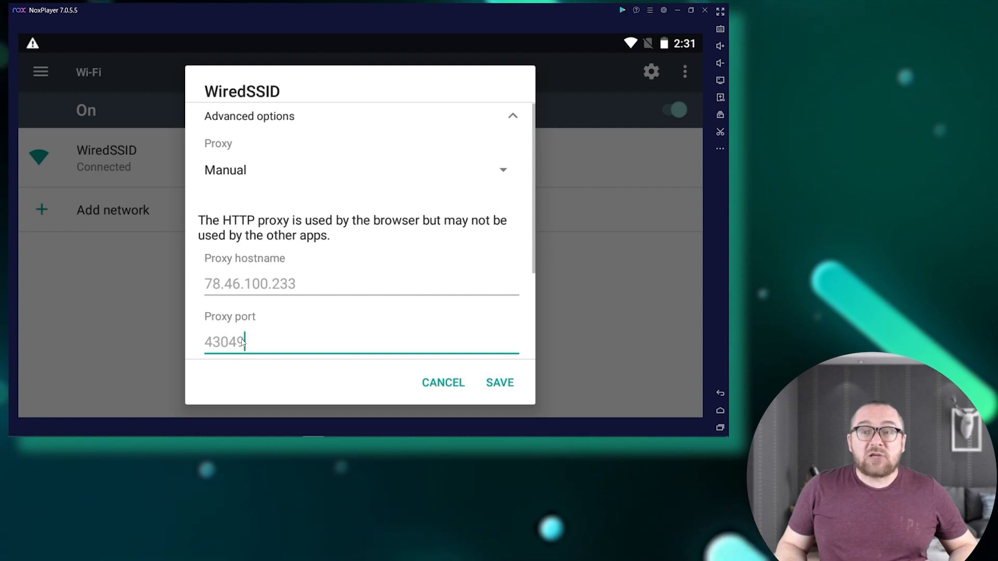
{"action": "left_click", "coordinate": [500, 383]}
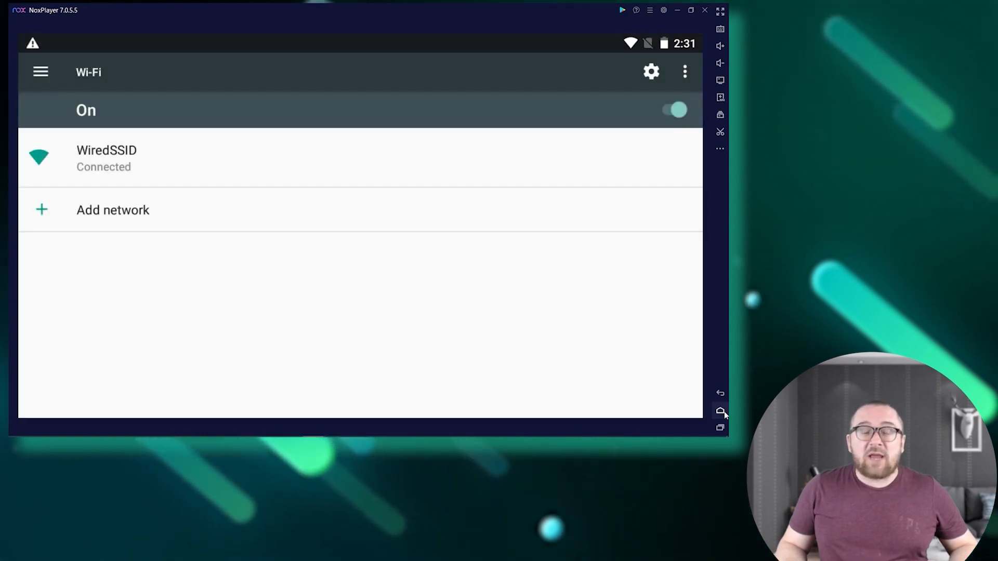
- From the home screen, launch the browser and start entering the proxy login credentials
{"action": "left_click", "coordinate": [720, 411]}
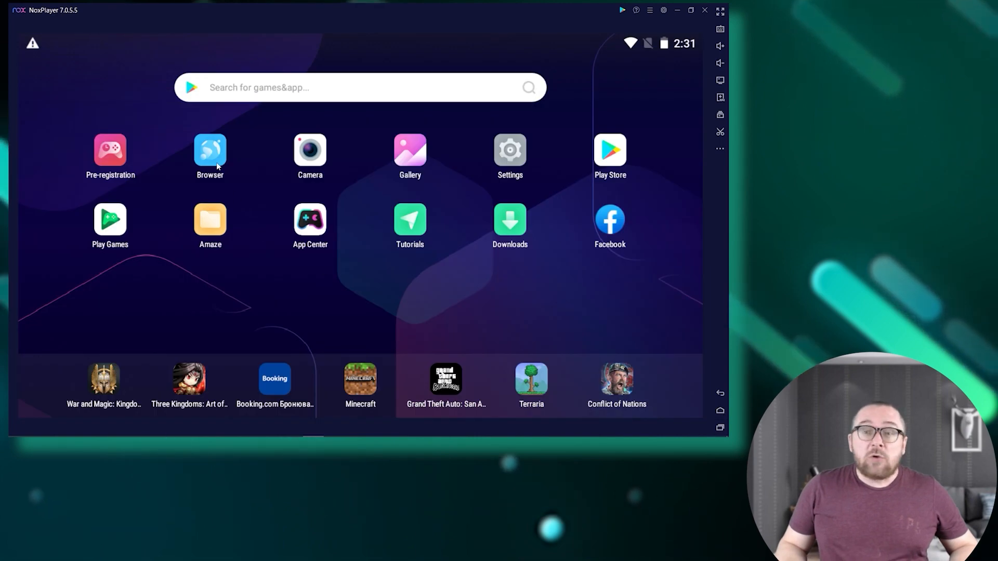
{"action": "left_click", "coordinate": [209, 151]}
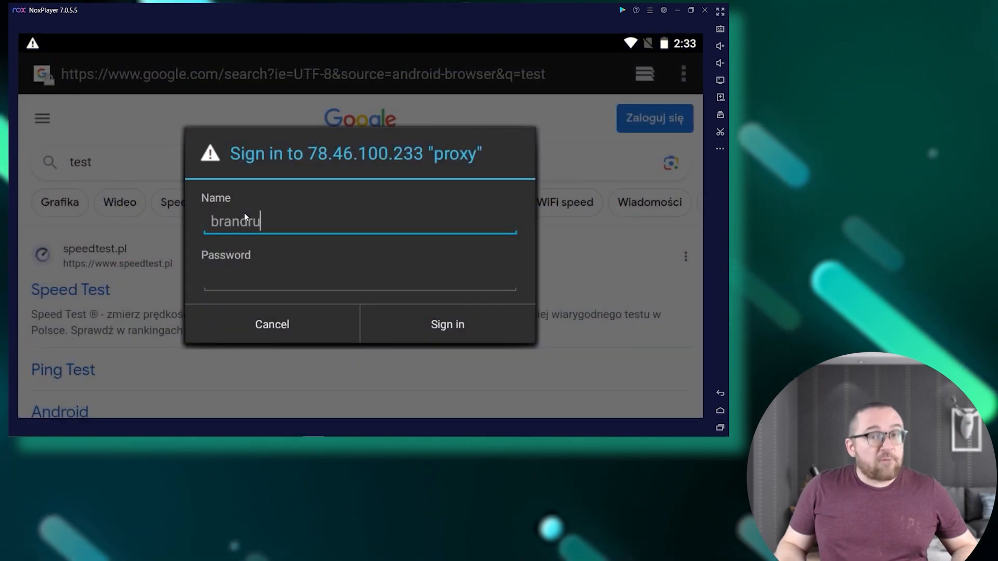
{"action": "type", "text": "no"}
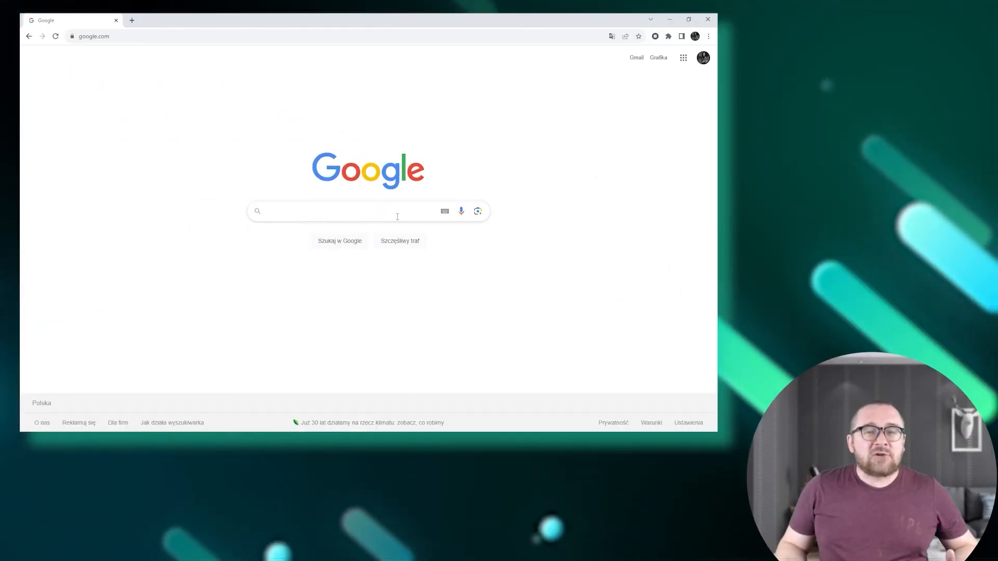
- Search Google for 'youtube' to confirm pages load through the proxy
{"action": "type", "text": "youtube"}
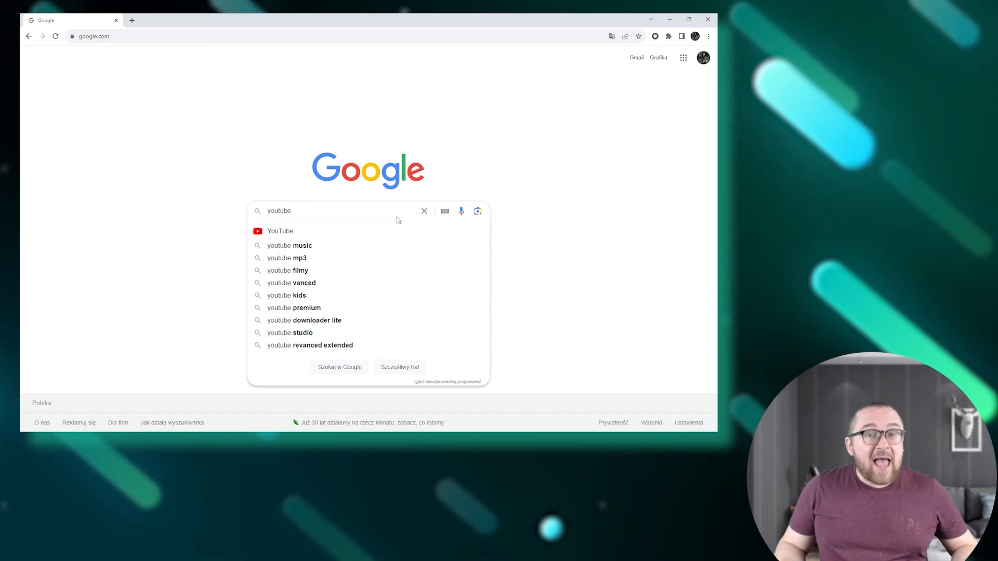
{"action": "key", "text": "Return"}
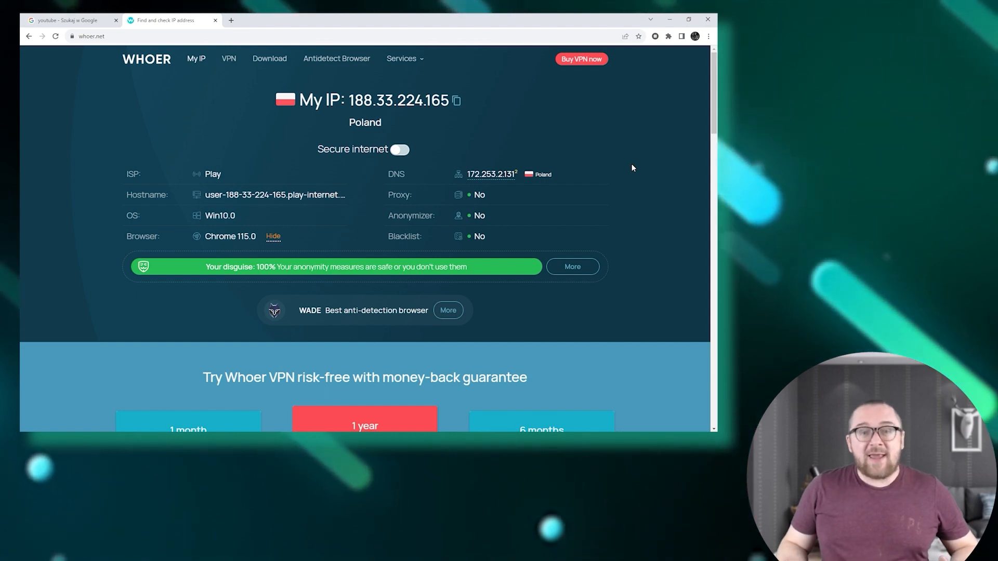
- Trigger the Proxy-Seller reboot link and recheck whoer.net, seeing the IP change to 188.33.224.159
{"action": "left_click", "coordinate": [69, 20]}
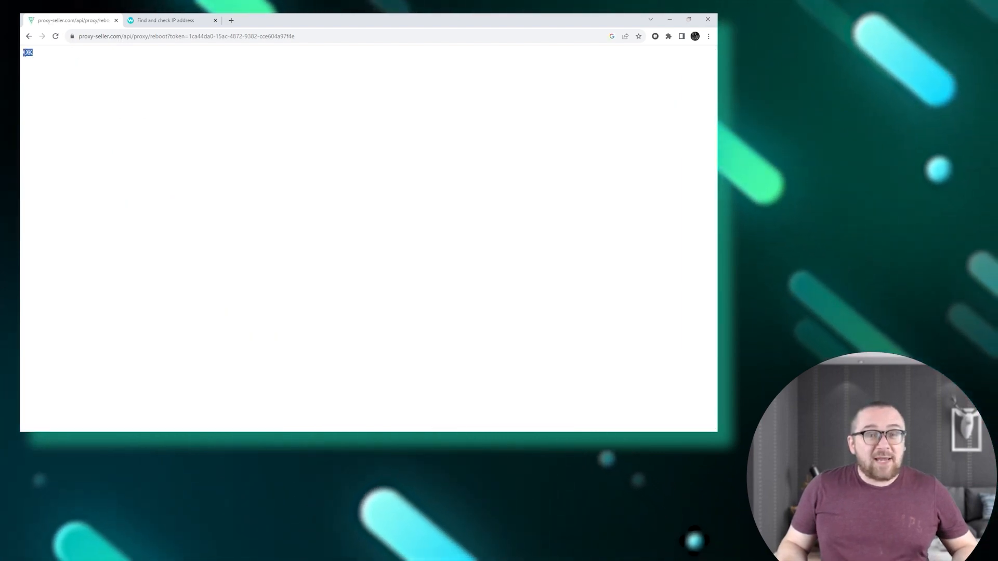
{"action": "left_click", "coordinate": [165, 20]}
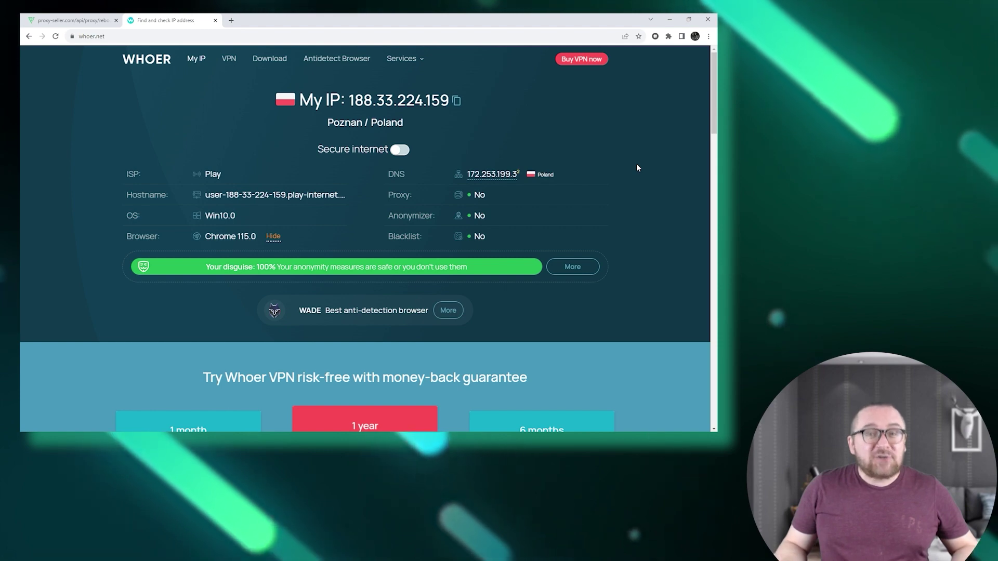
{"action": "left_click", "coordinate": [70, 20]}
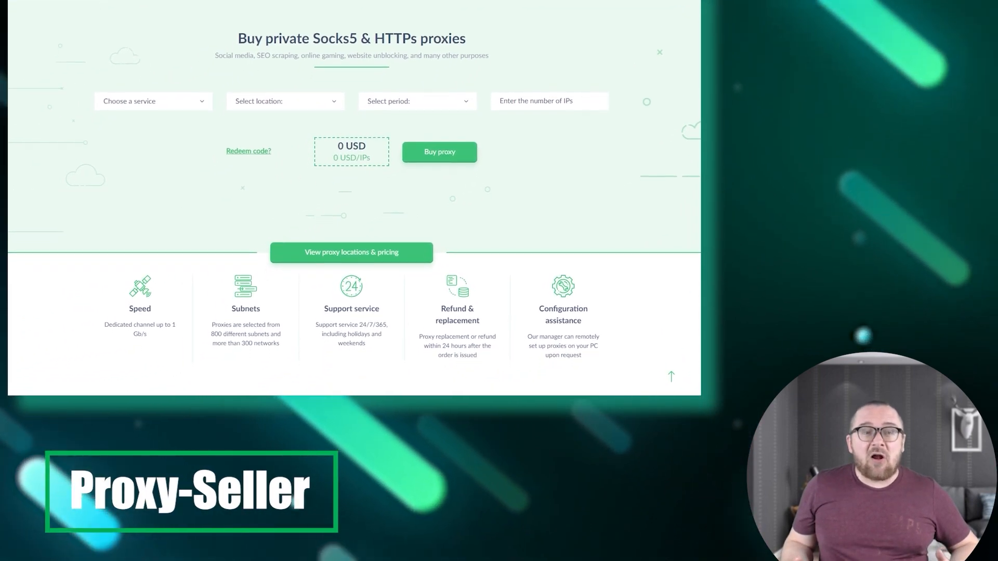
- Review the IPv4 location prices down to Australia and Oceania, then show the Proxy IPv6 locations
{"action": "scroll", "scroll_direction": "down", "scroll_amount": 3}
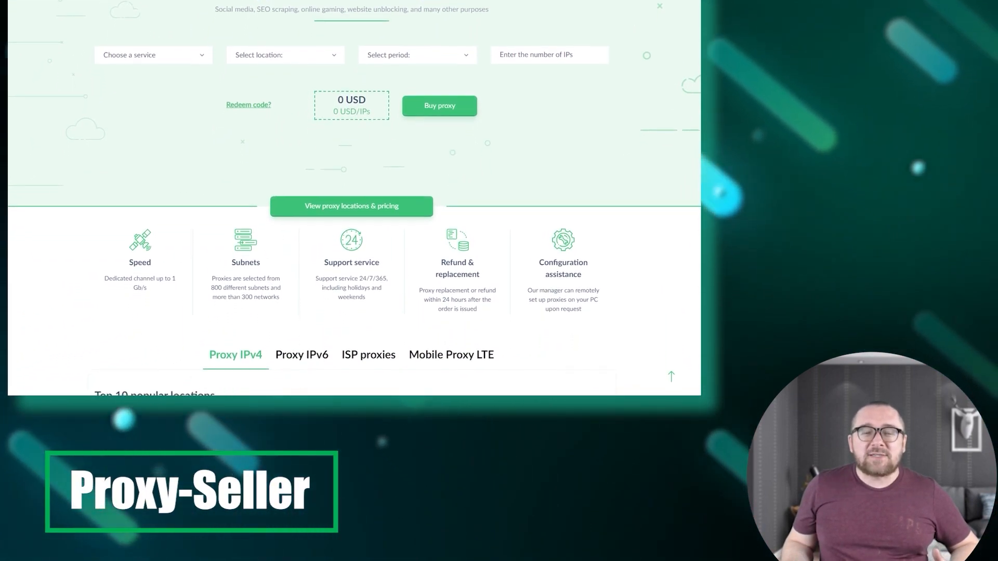
{"action": "scroll", "scroll_direction": "down", "scroll_amount": 3}
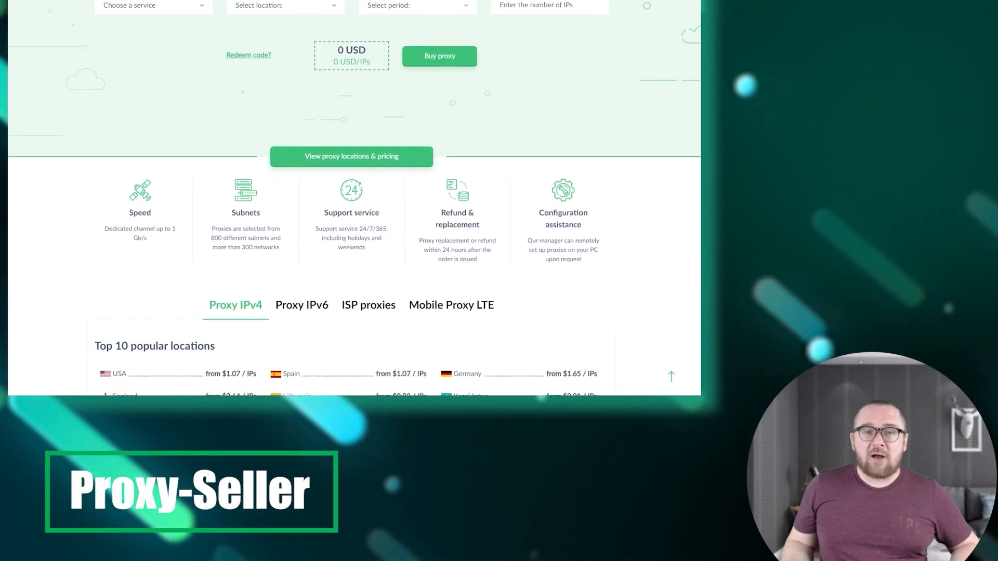
{"action": "scroll", "scroll_direction": "down", "scroll_amount": 3}
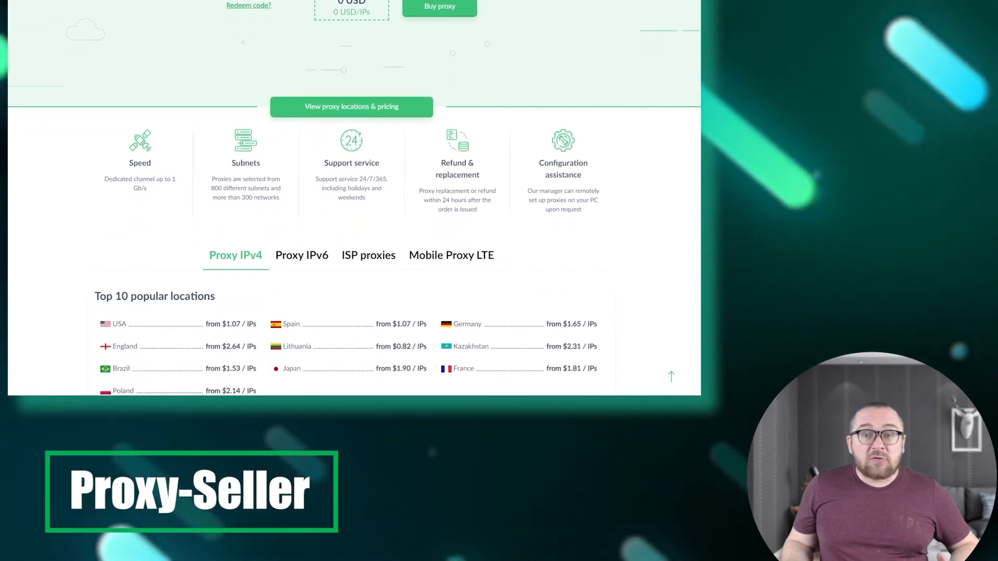
{"action": "scroll", "scroll_direction": "down", "scroll_amount": 3}
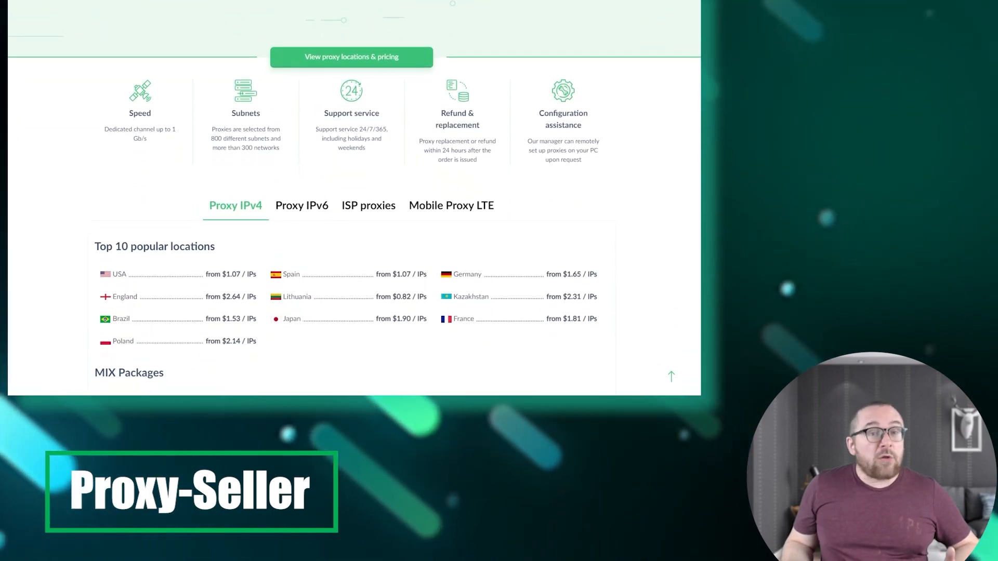
{"action": "scroll", "scroll_direction": "down", "scroll_amount": 3}
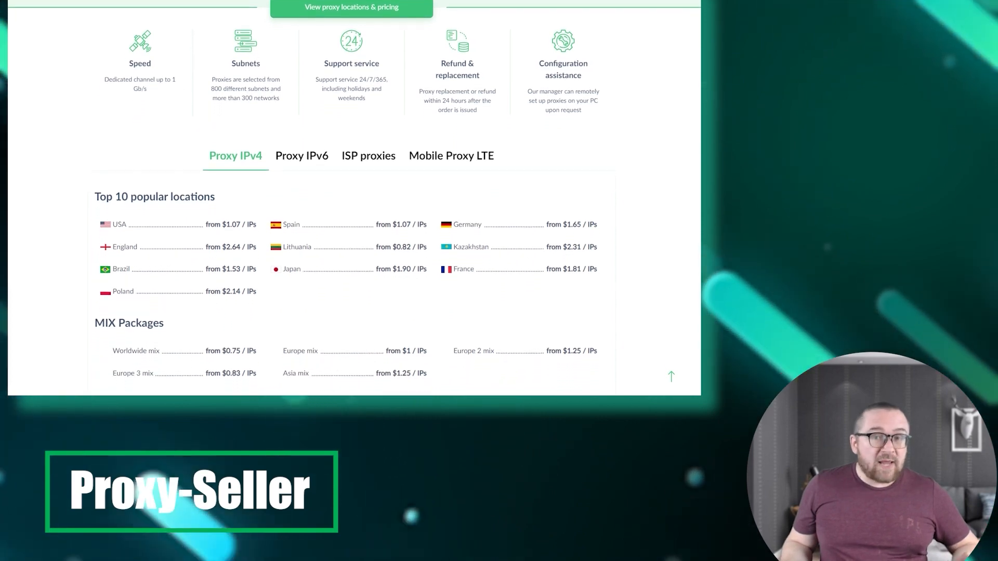
{"action": "scroll", "scroll_direction": "down", "scroll_amount": 3}
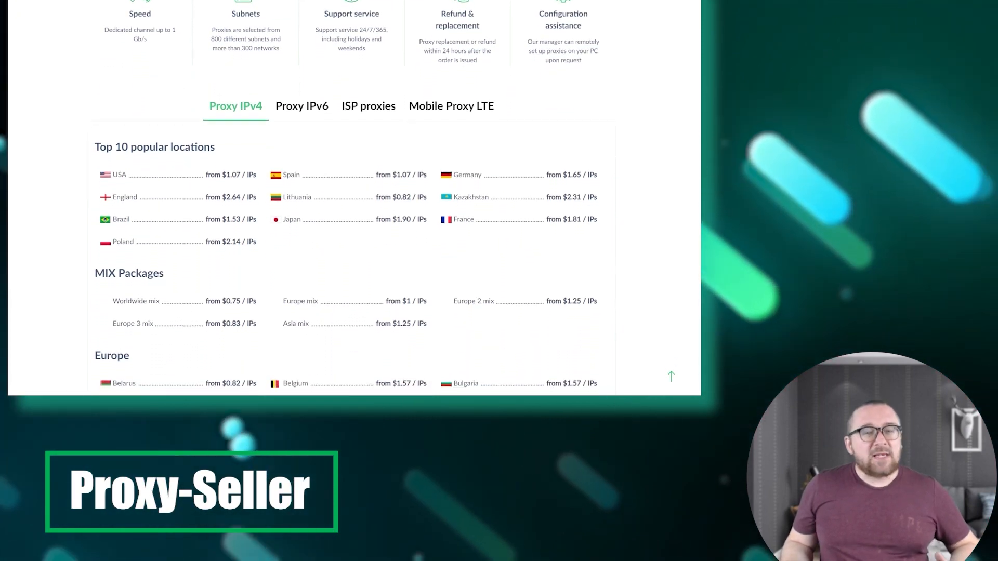
{"action": "scroll", "scroll_direction": "down", "scroll_amount": 3}
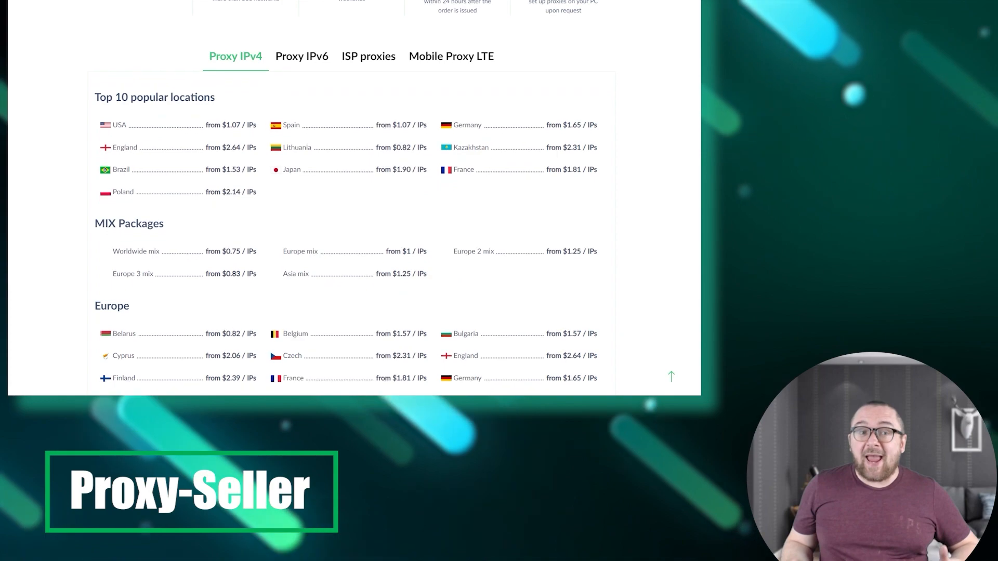
{"action": "scroll", "scroll_direction": "down", "scroll_amount": 3}
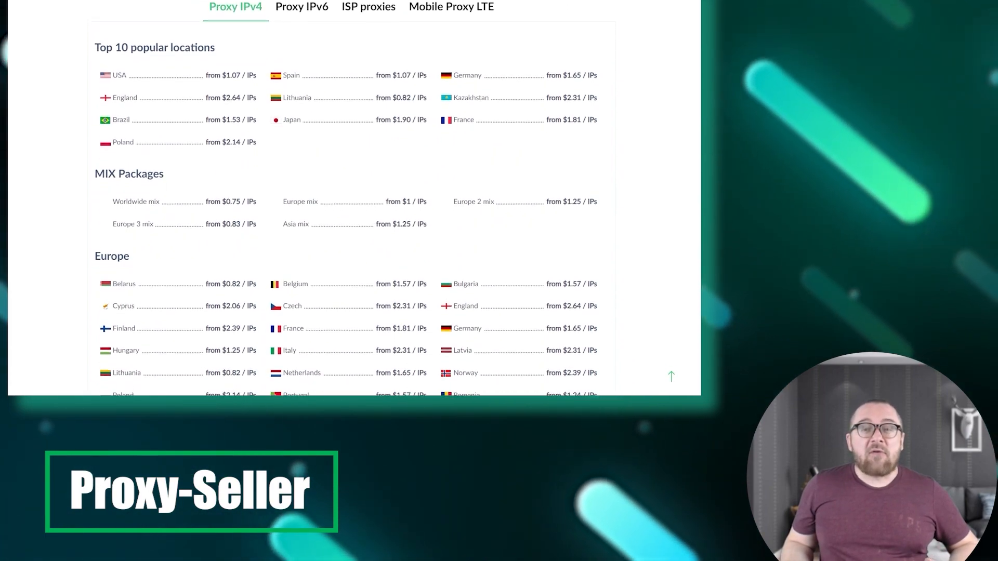
{"action": "scroll", "scroll_direction": "down", "scroll_amount": 3}
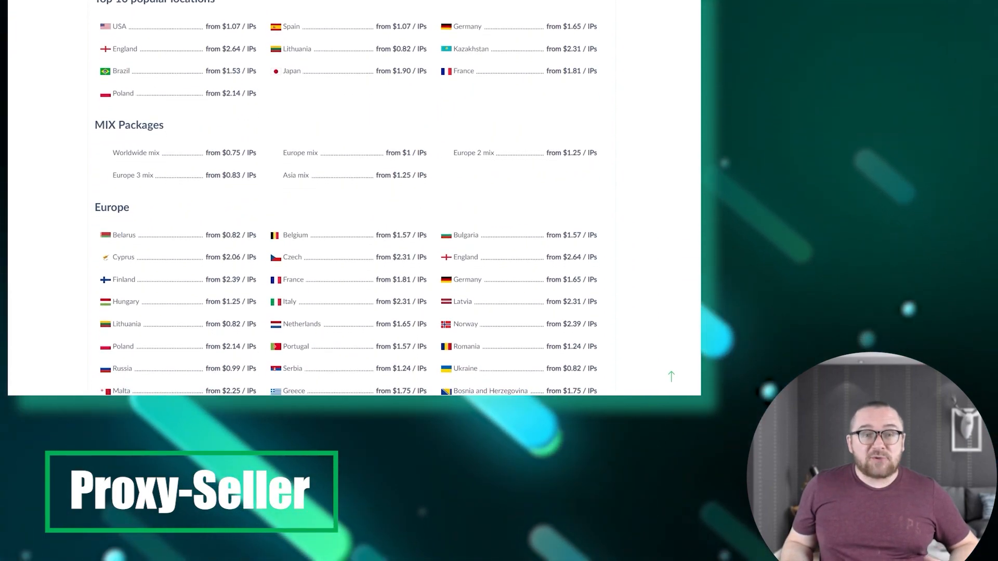
{"action": "scroll", "scroll_direction": "down", "scroll_amount": 3}
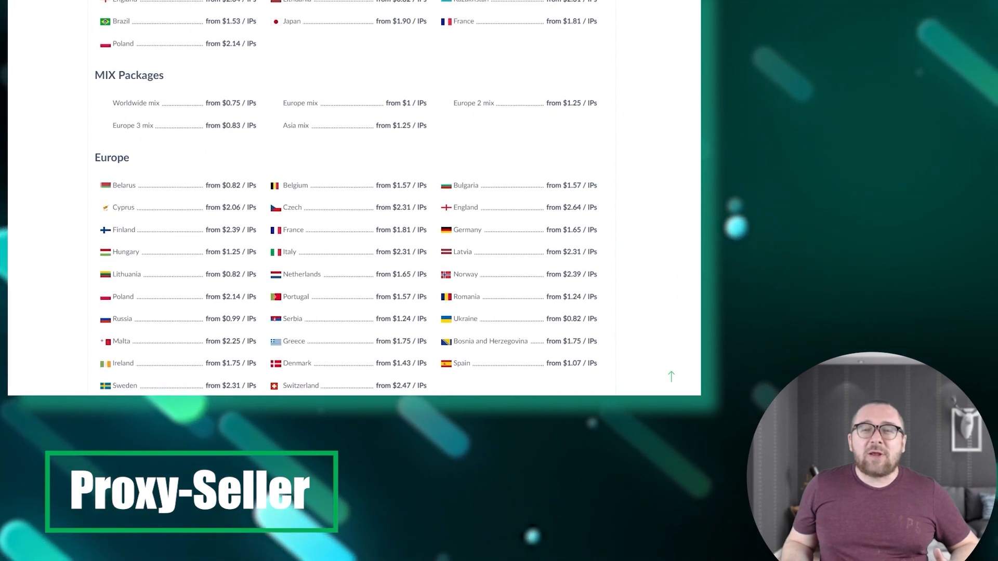
{"action": "scroll", "scroll_direction": "down", "scroll_amount": 3}
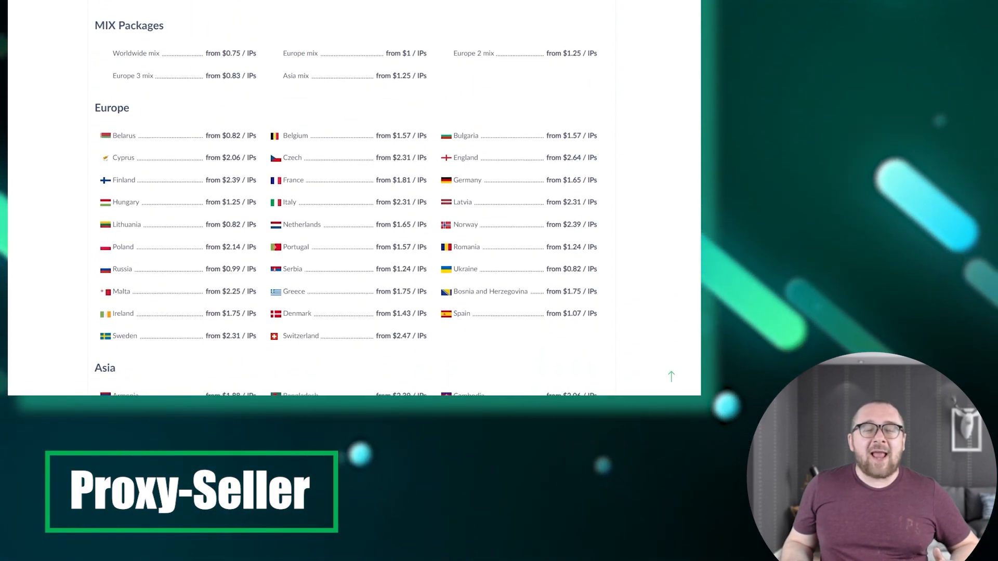
{"action": "scroll", "scroll_direction": "down", "scroll_amount": 3}
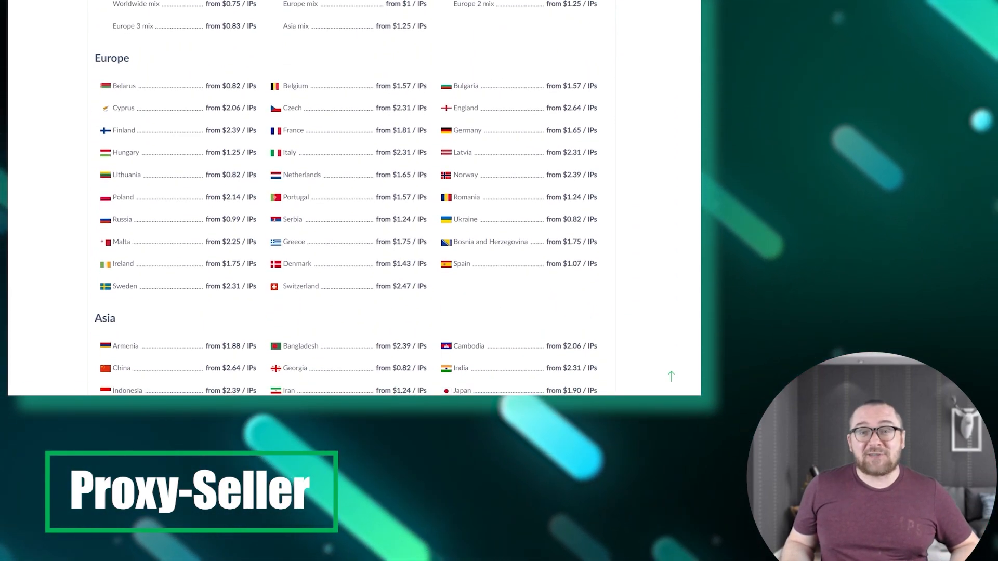
{"action": "scroll", "scroll_direction": "down", "scroll_amount": 3}
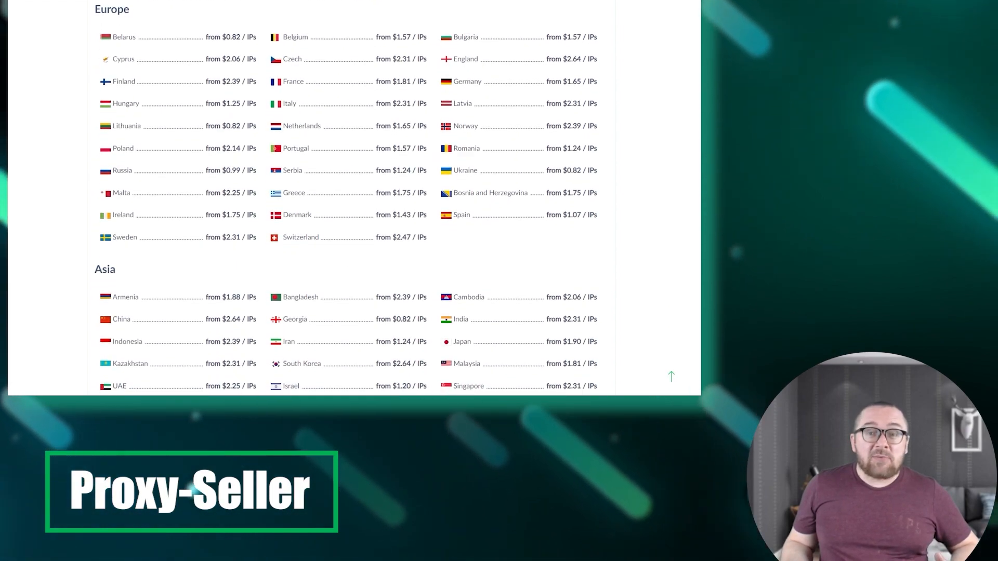
{"action": "scroll", "scroll_direction": "down", "scroll_amount": 3}
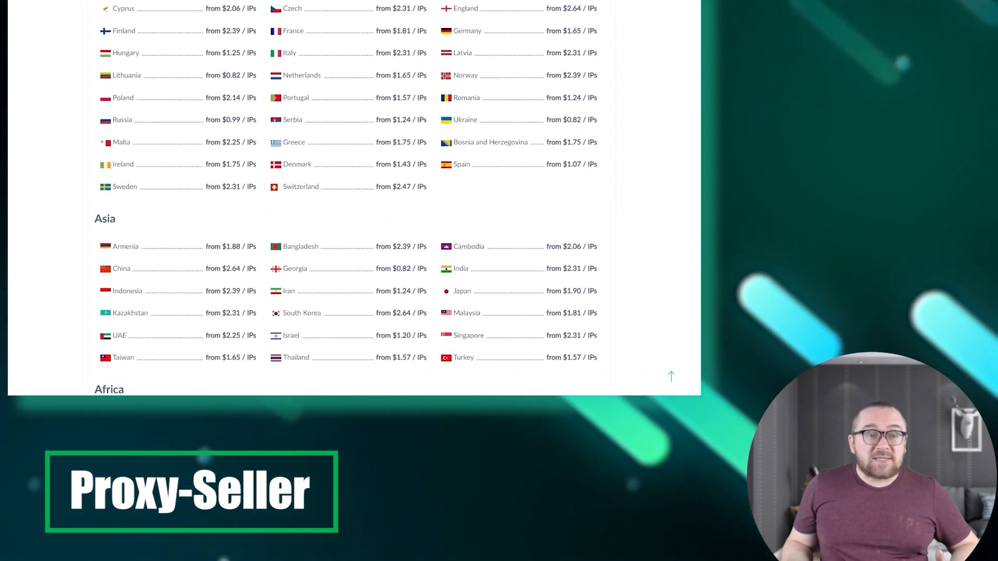
{"action": "scroll", "scroll_direction": "down", "scroll_amount": 3}
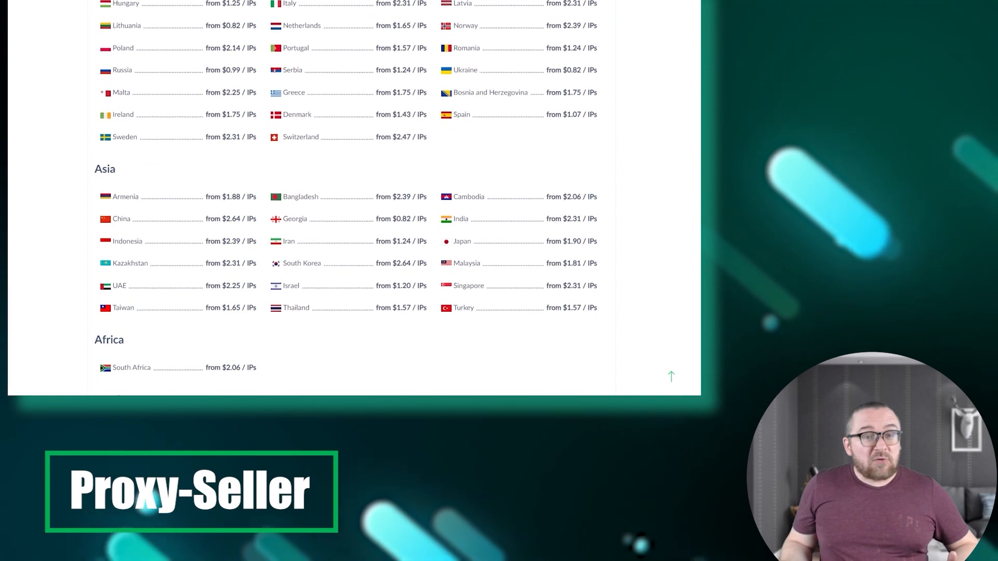
{"action": "scroll", "scroll_direction": "down", "scroll_amount": 3}
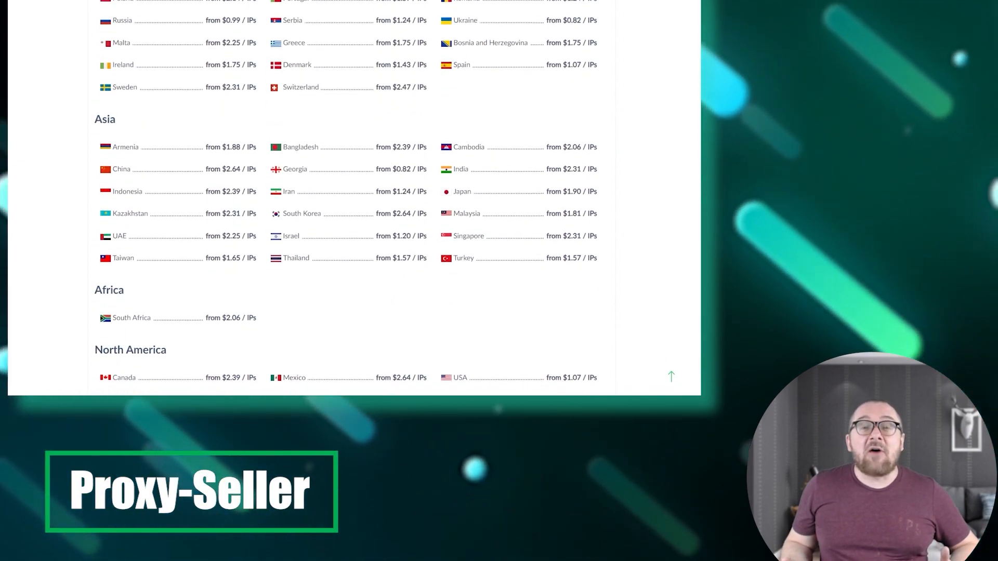
{"action": "scroll", "scroll_direction": "down", "scroll_amount": 3}
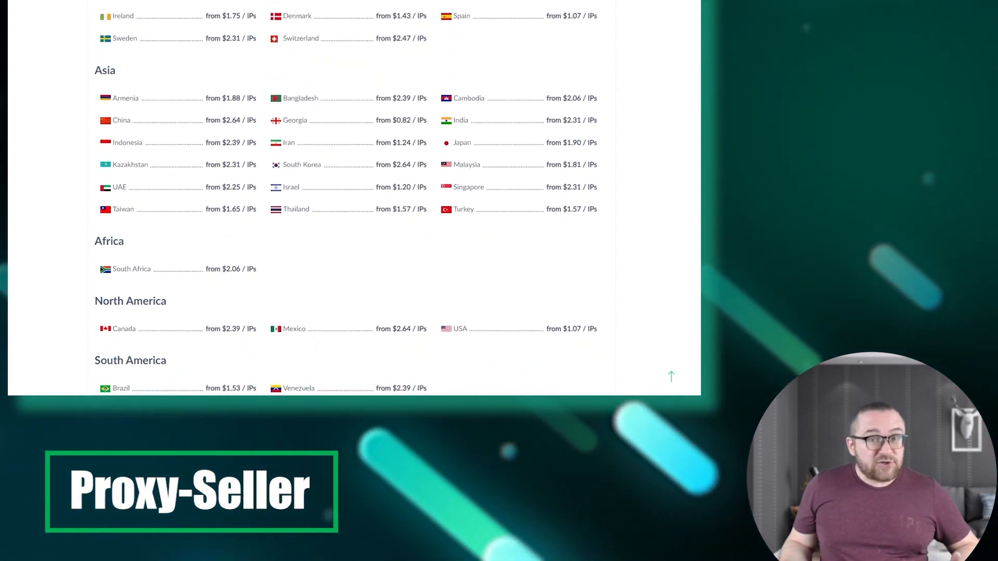
{"action": "scroll", "scroll_direction": "down", "scroll_amount": 3}
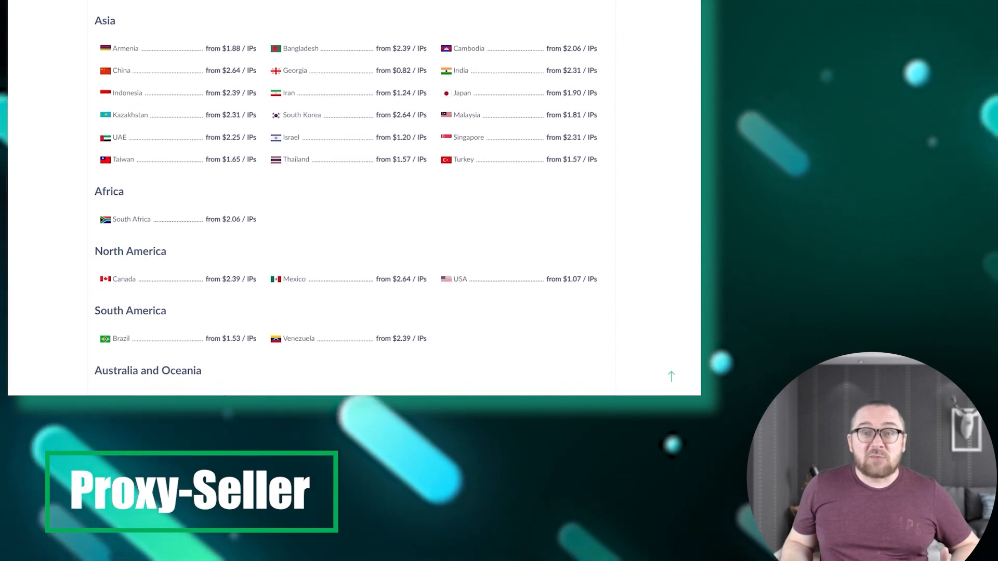
{"action": "scroll", "scroll_direction": "down", "scroll_amount": 3}
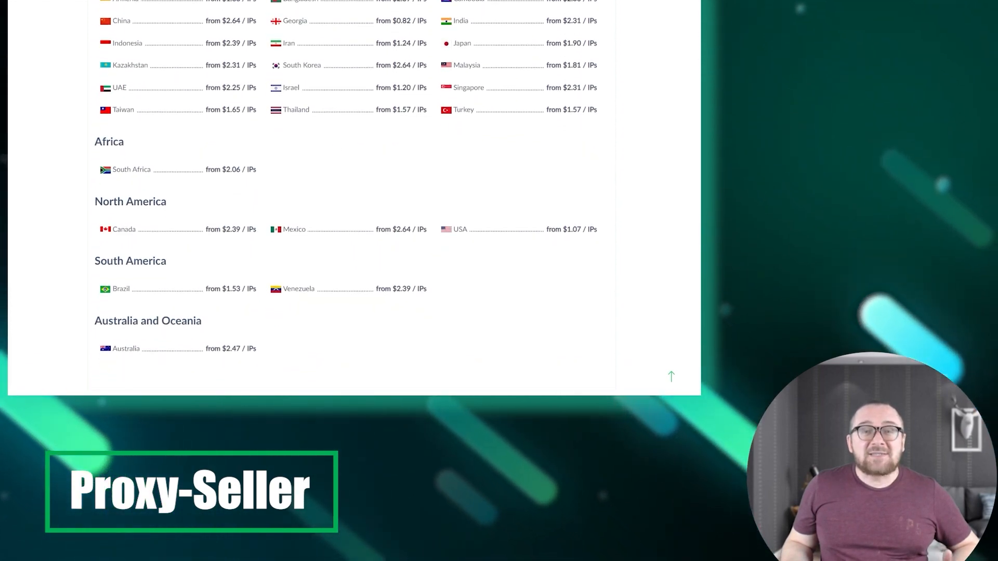
{"action": "left_click", "coordinate": [302, 27]}
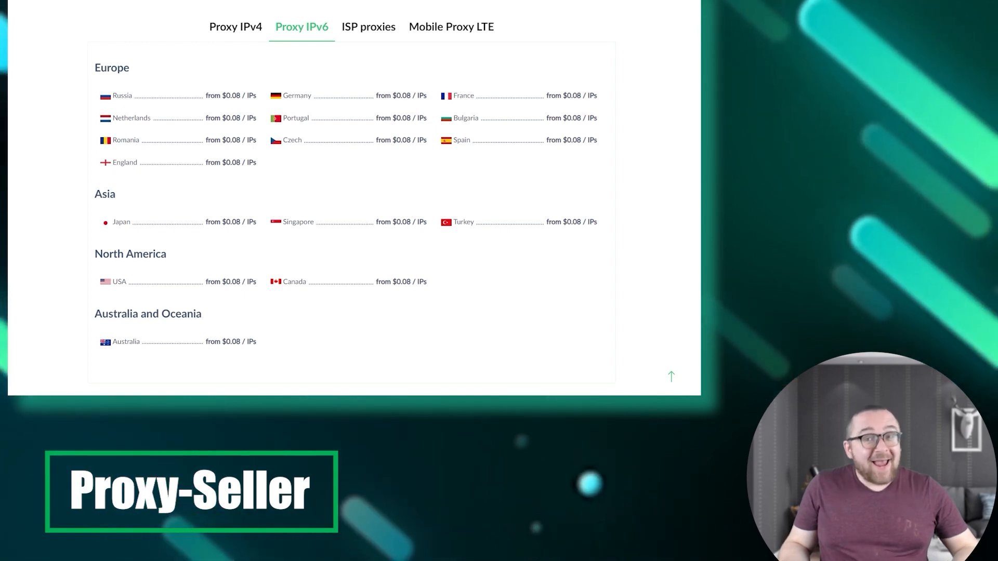
- Show the ISP proxy locations and review their per-IP prices
{"action": "left_click", "coordinate": [368, 27]}
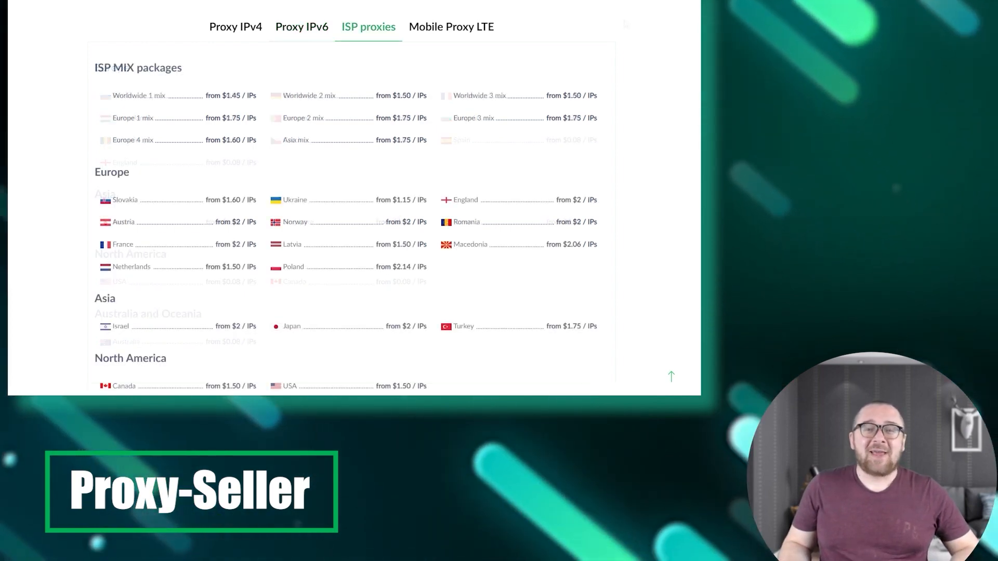
{"action": "scroll", "scroll_direction": "down", "scroll_amount": 3}
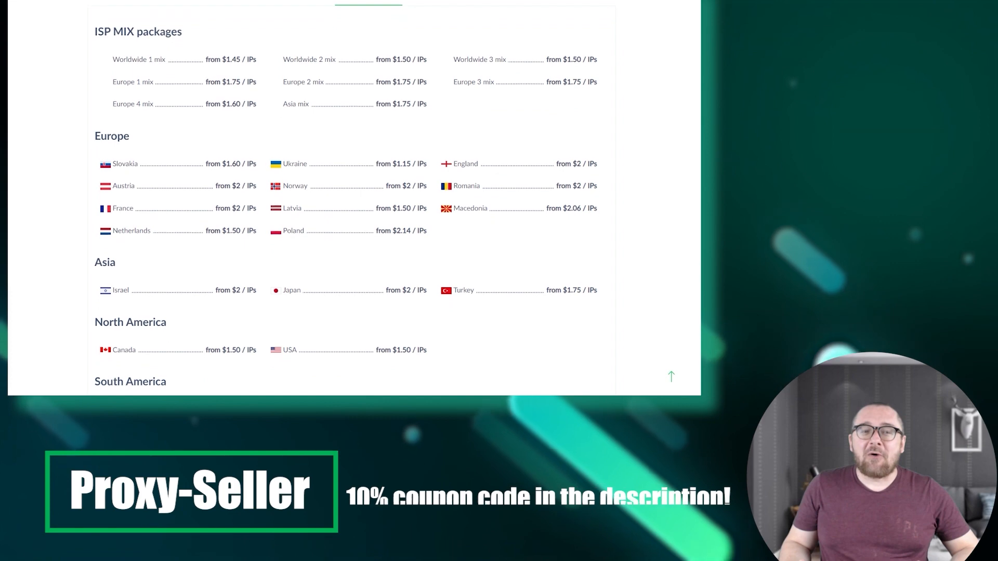
{"action": "scroll", "scroll_direction": "down", "scroll_amount": 3}
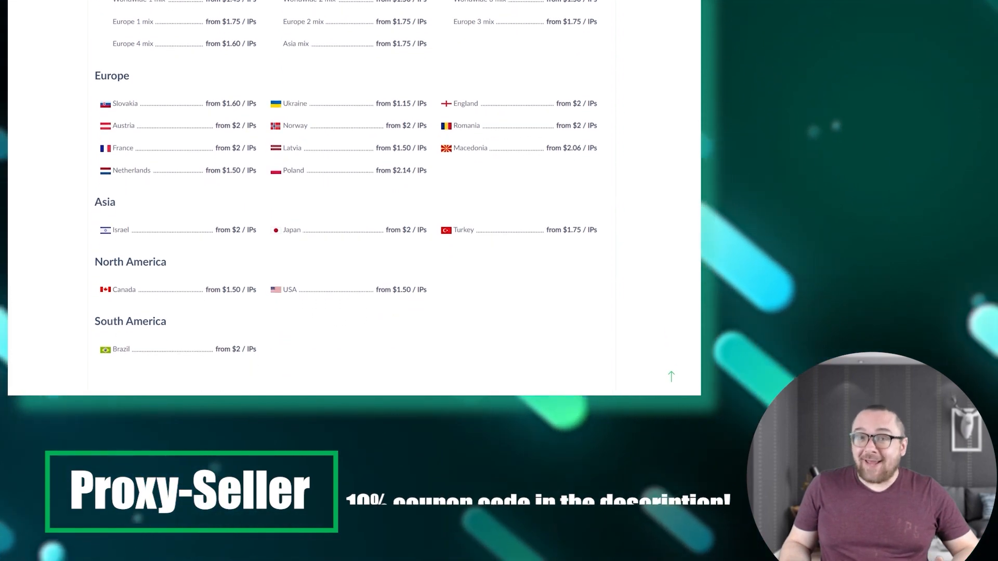
- Show the Mobile Proxy LTE locations priced $20-$70 per IP, down to the Reviews section
{"action": "left_click", "coordinate": [450, 7]}
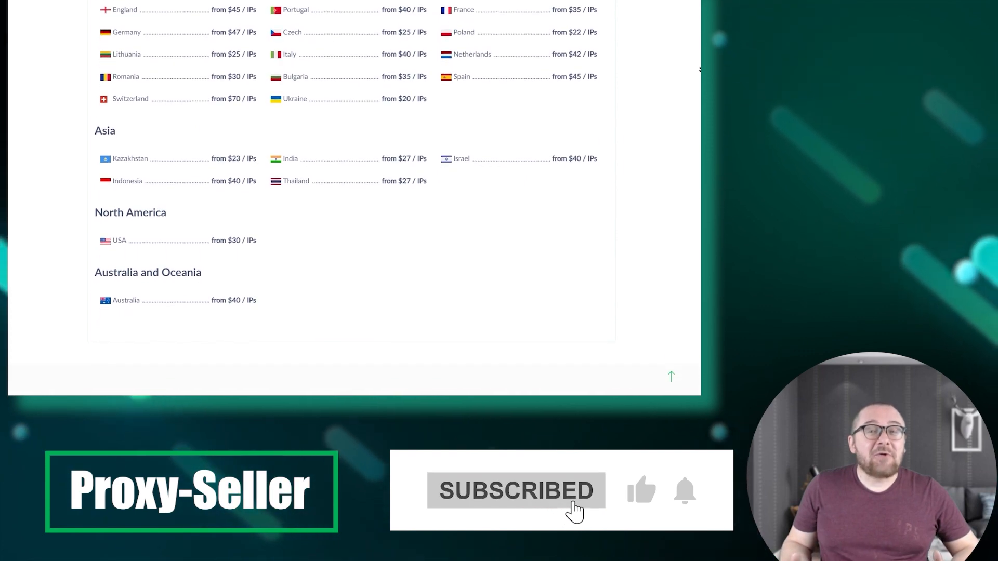
{"action": "scroll", "scroll_direction": "down", "scroll_amount": 3}
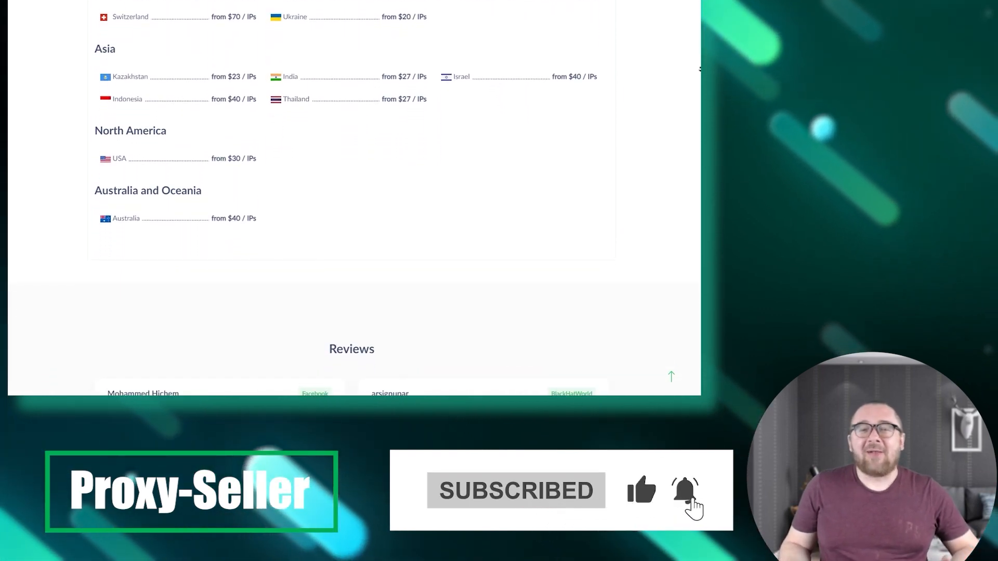
{"action": "scroll", "scroll_direction": "down", "scroll_amount": 3}
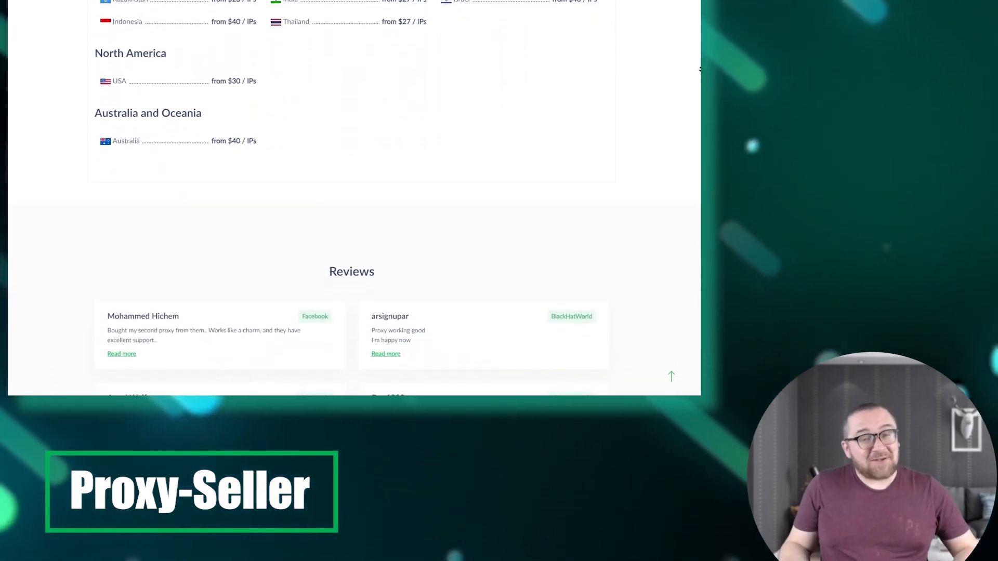
{"action": "scroll", "scroll_direction": "down", "scroll_amount": 3}
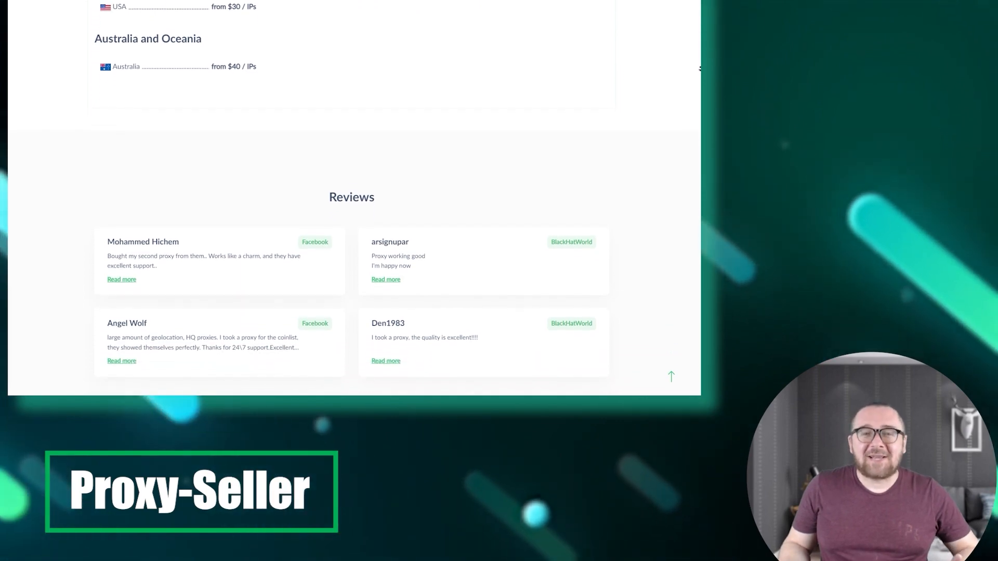